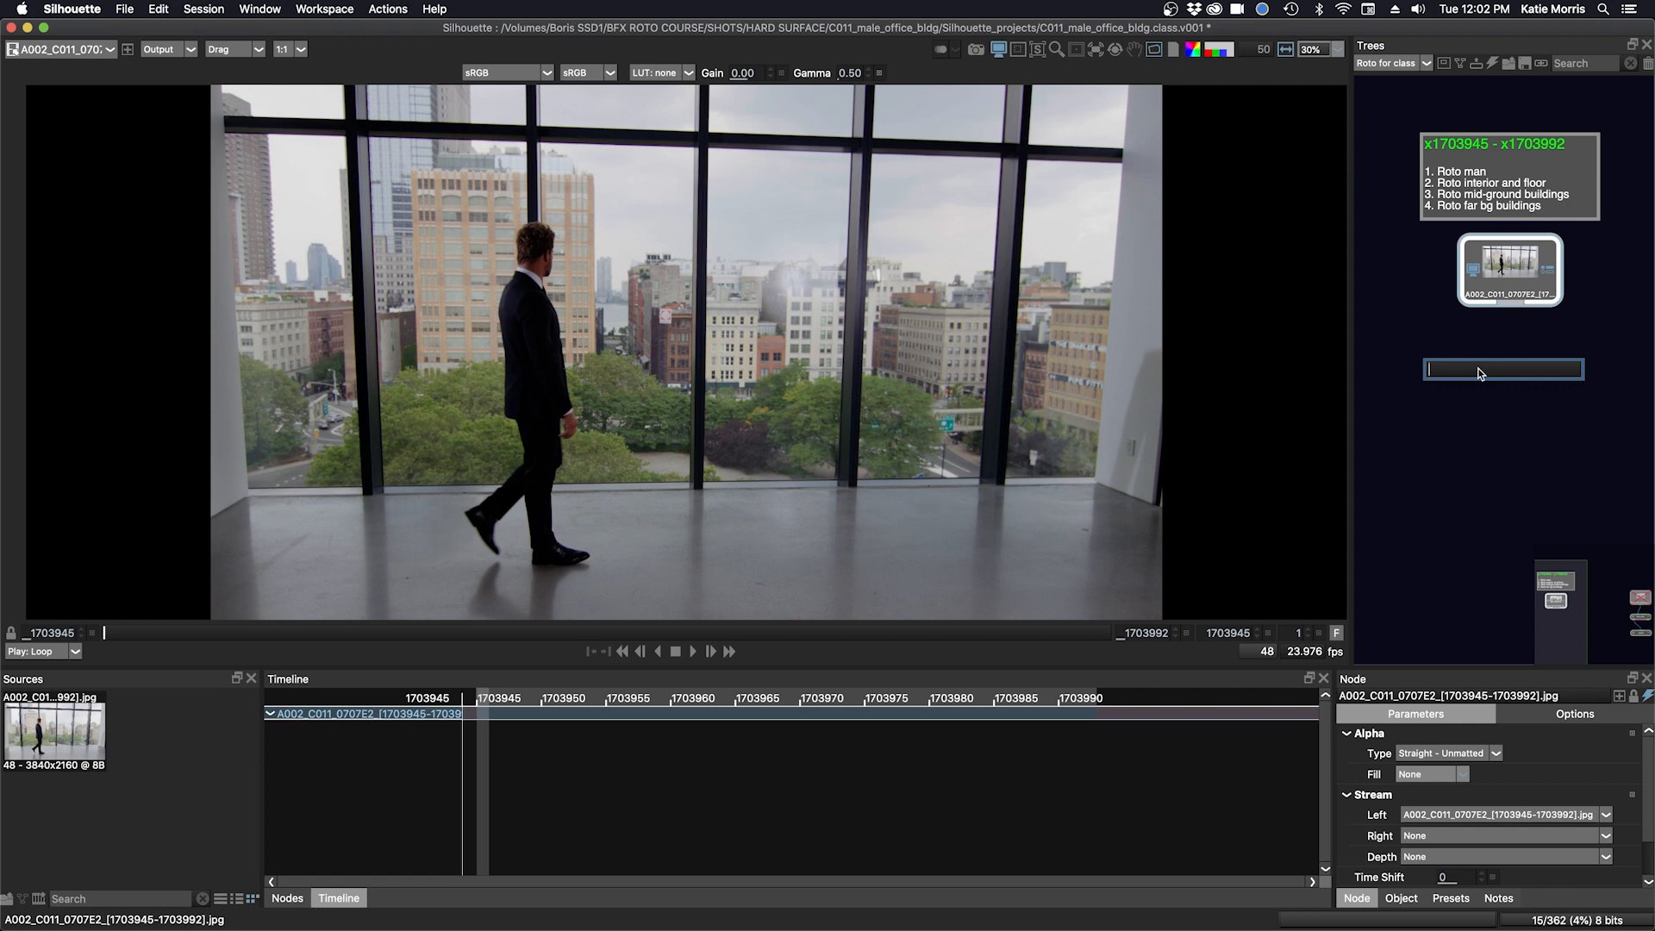
- Add a Roto node from the node search and connect it below the source clip
type("roto")
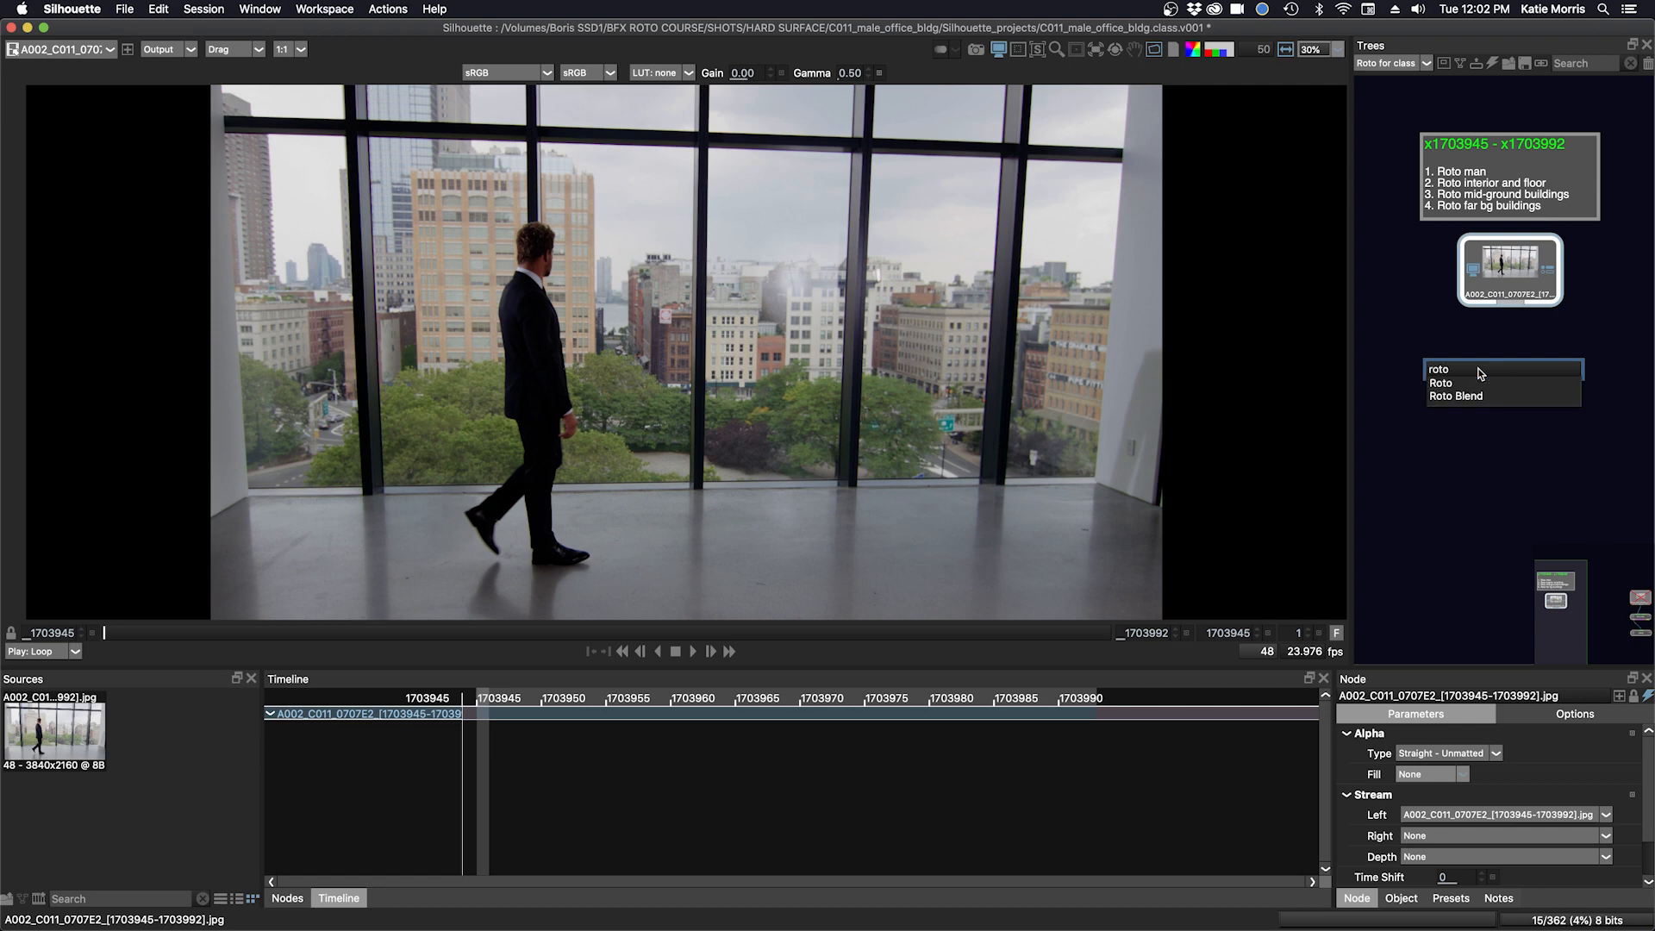
left_click(1442, 383)
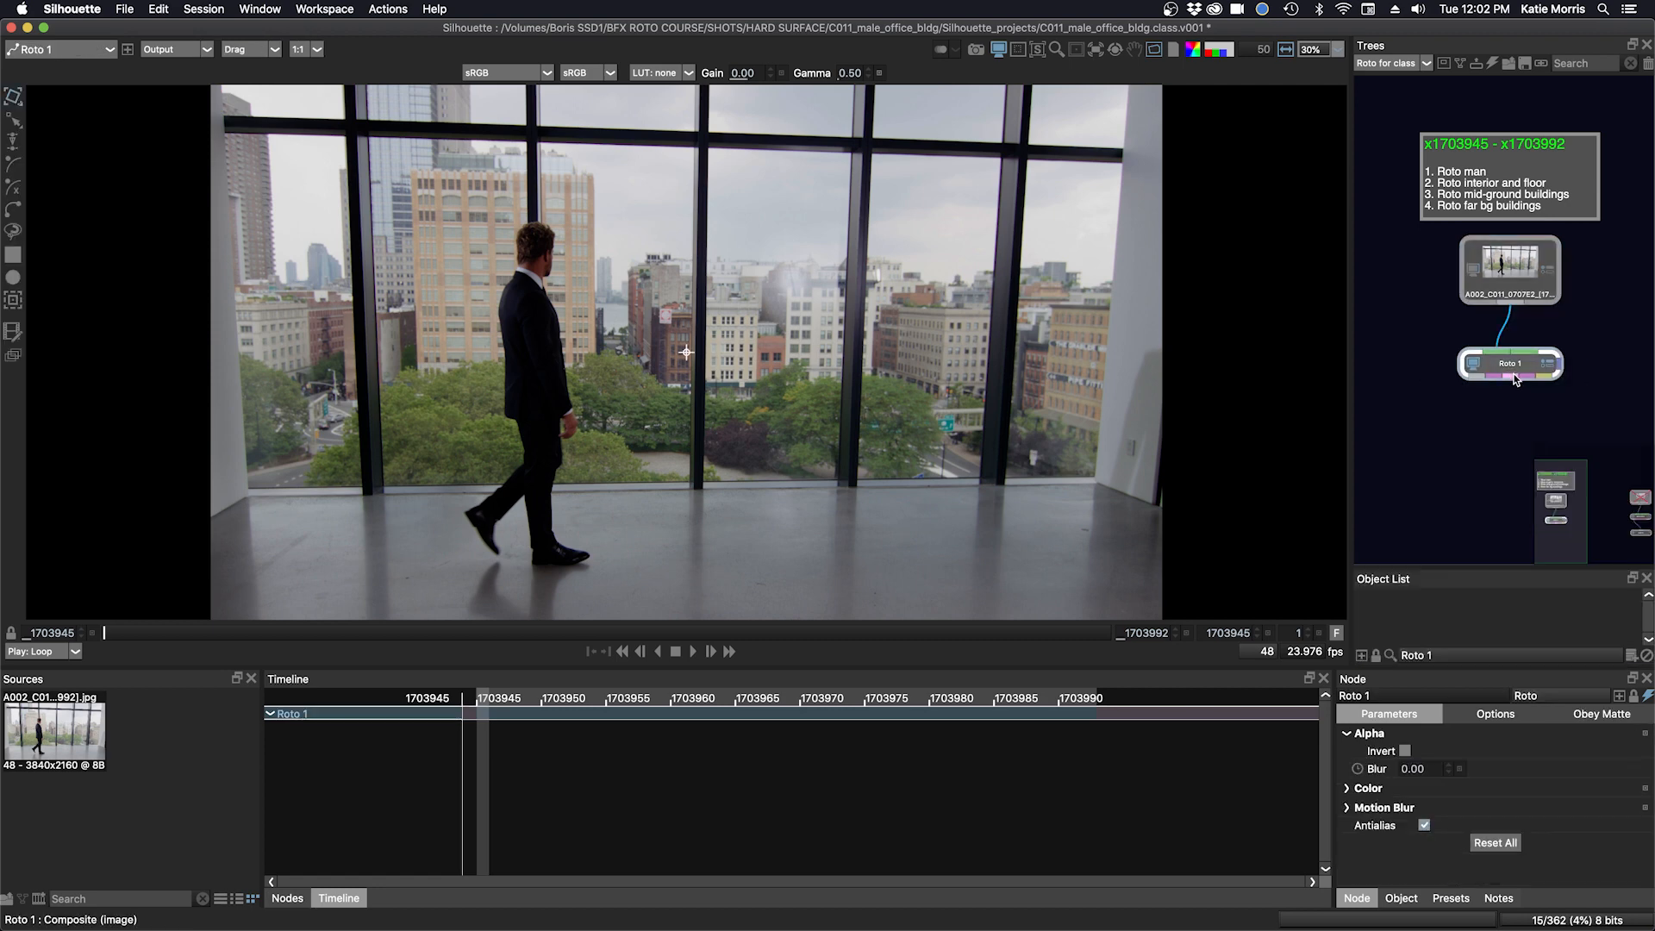
left_click(1510, 269)
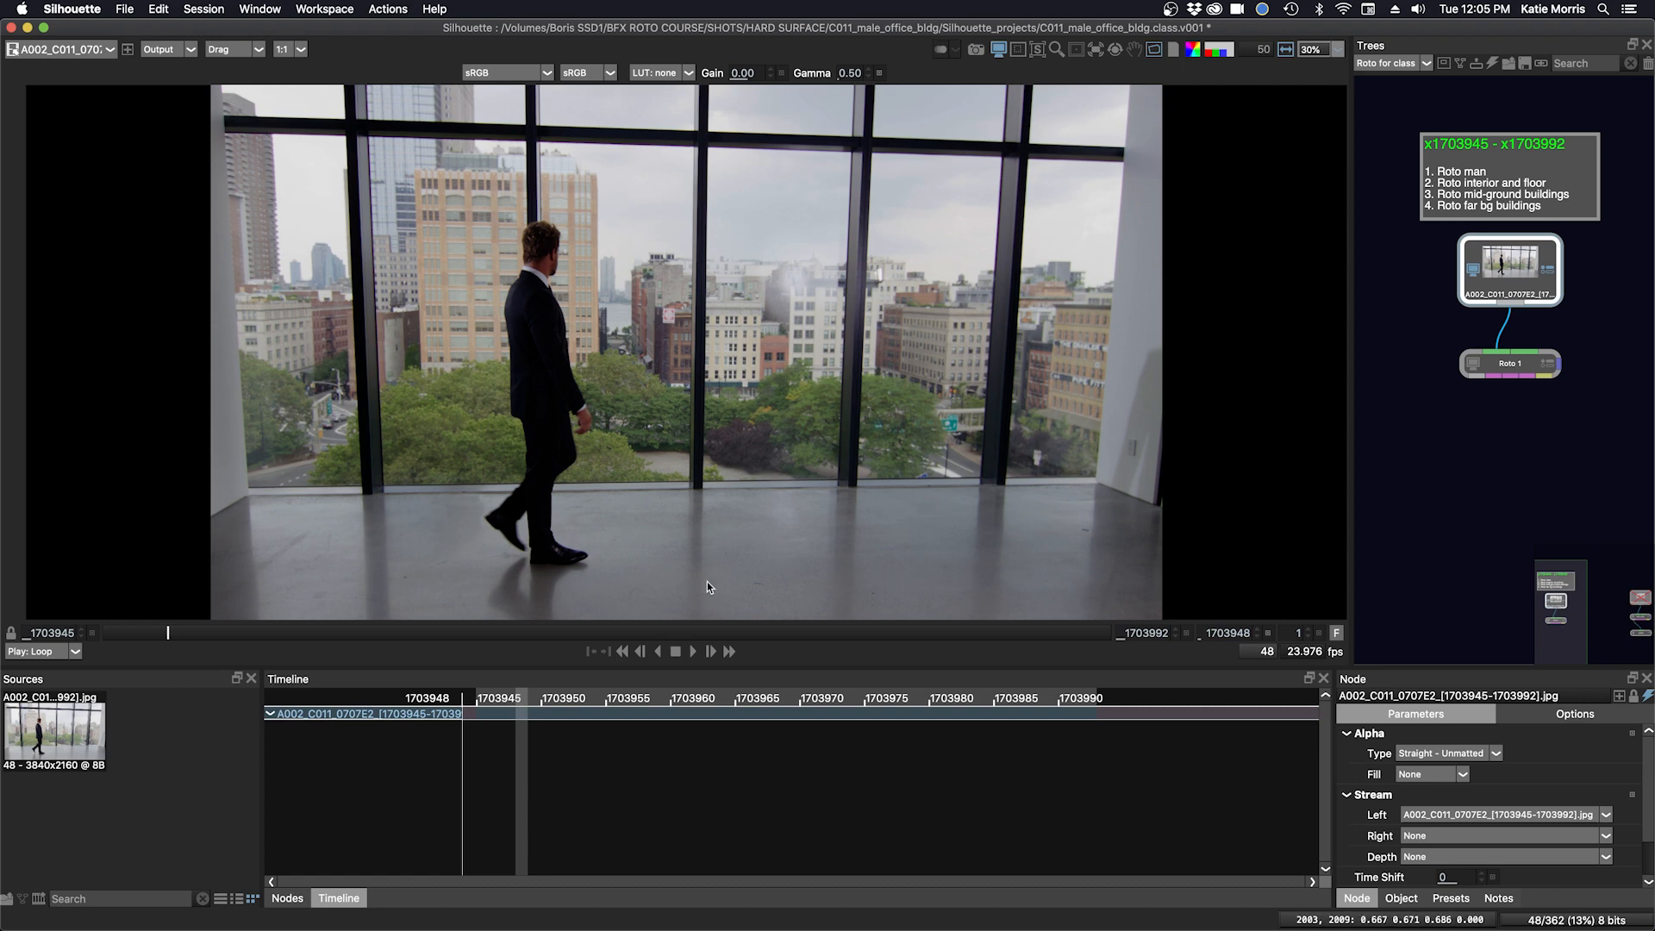
mouse_move(999, 310)
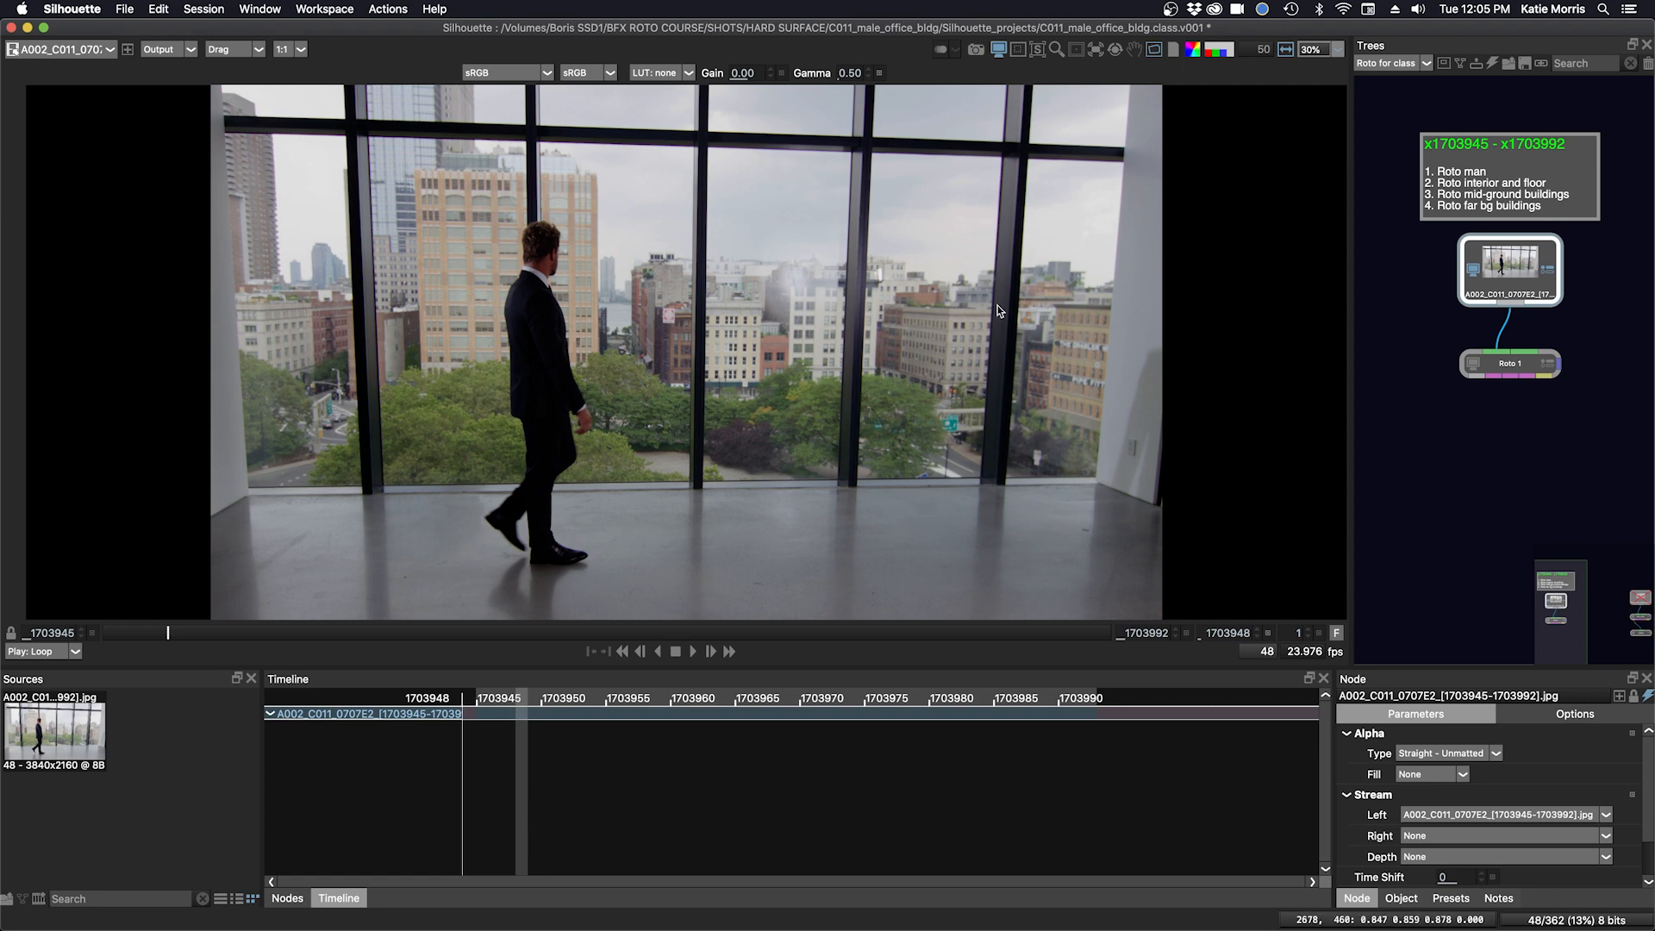
mouse_move(547, 540)
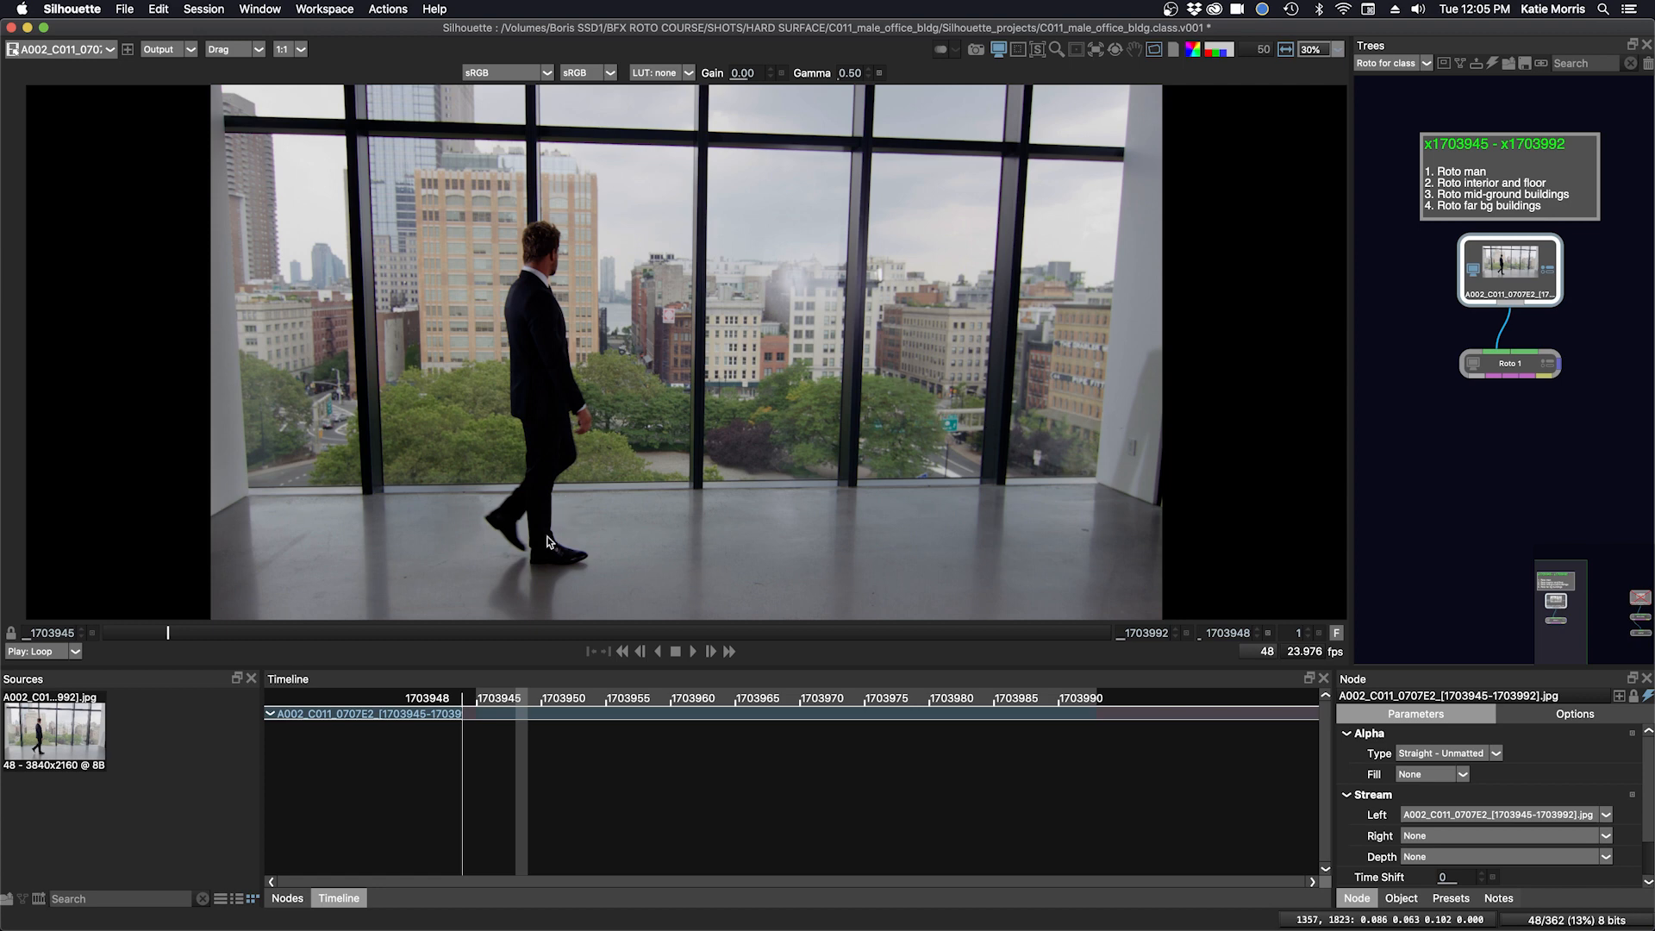
mouse_move(547, 546)
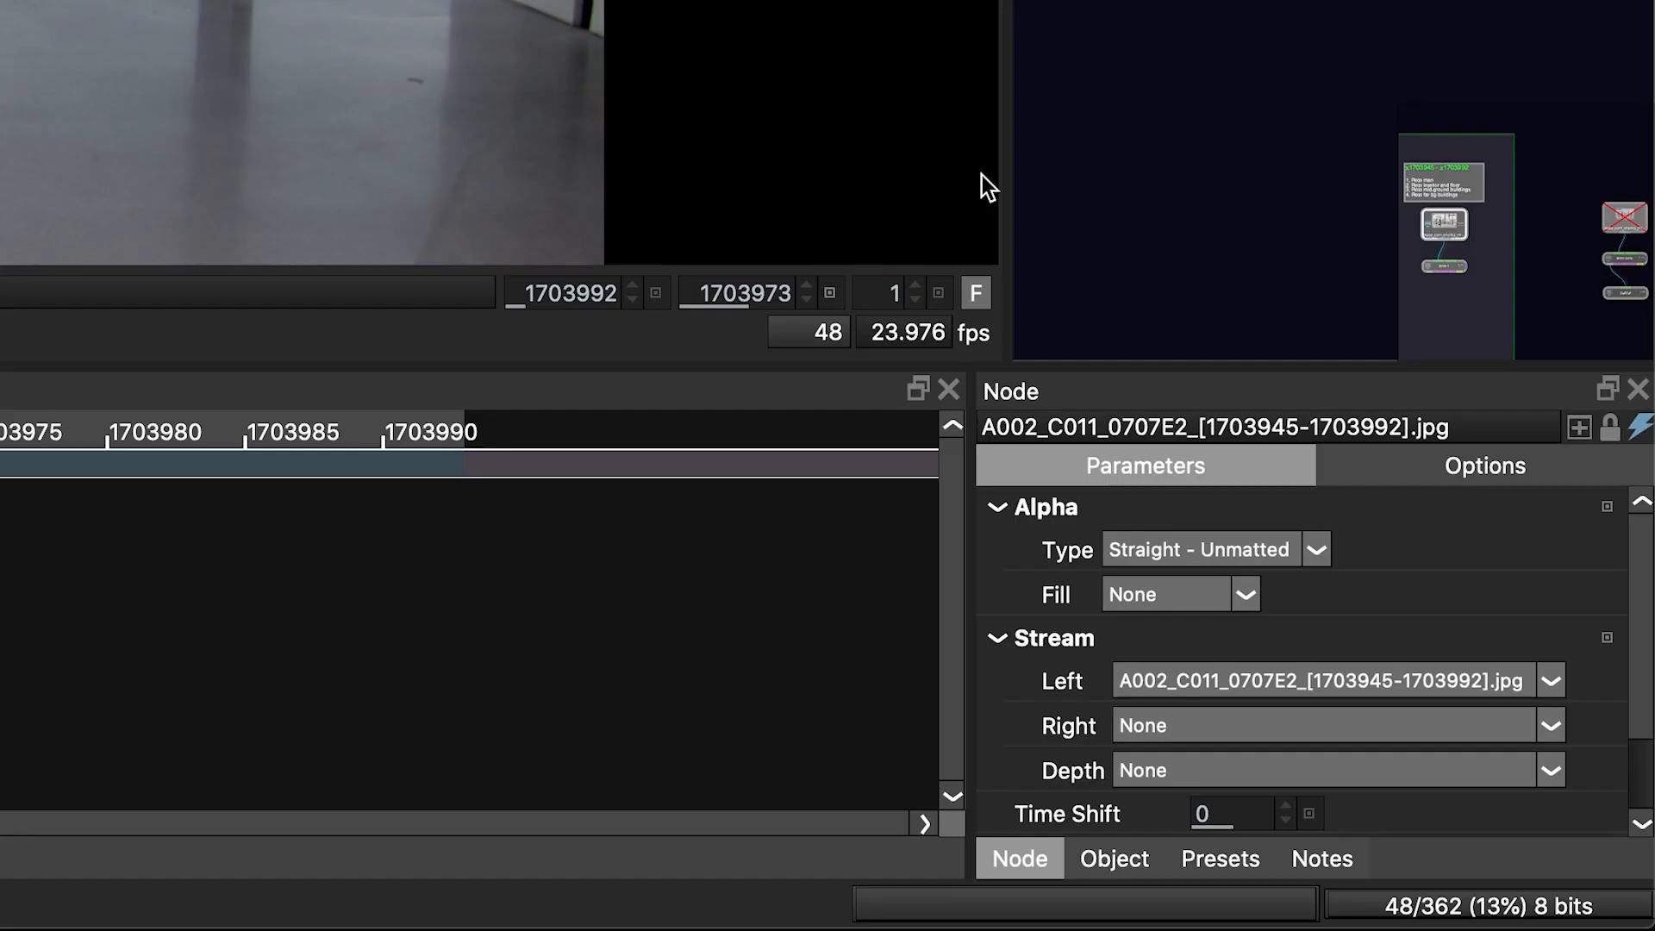
mouse_move(1505, 878)
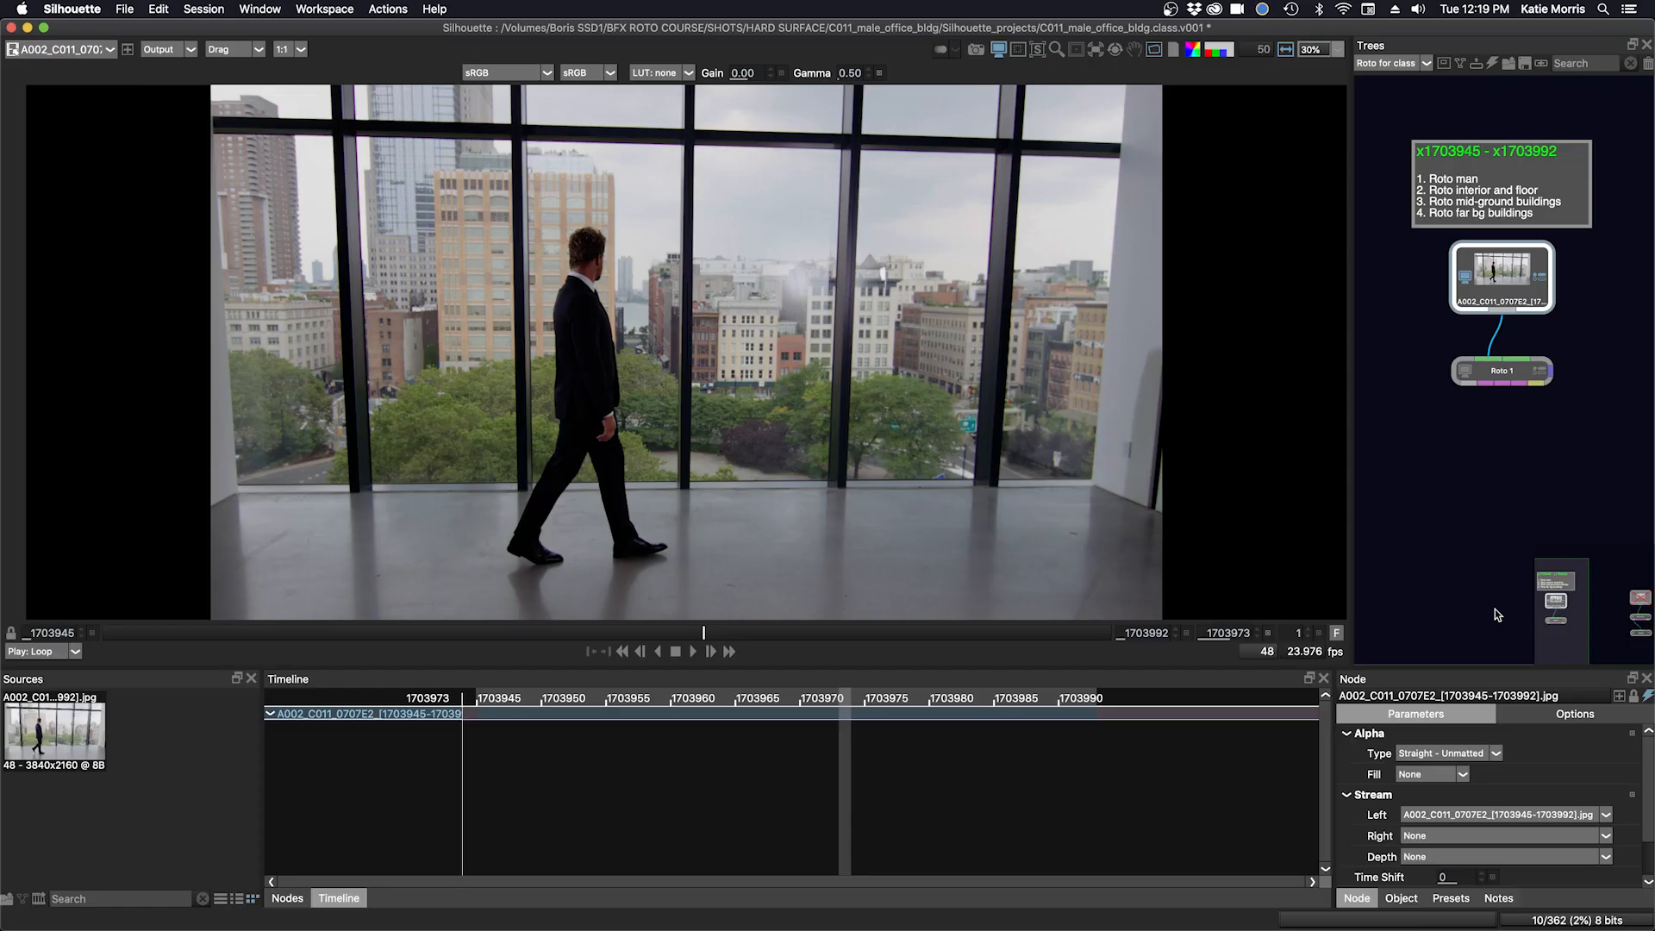
- Purge the frame cache, leaving 10 of 362 frames loaded
left_click(204, 9)
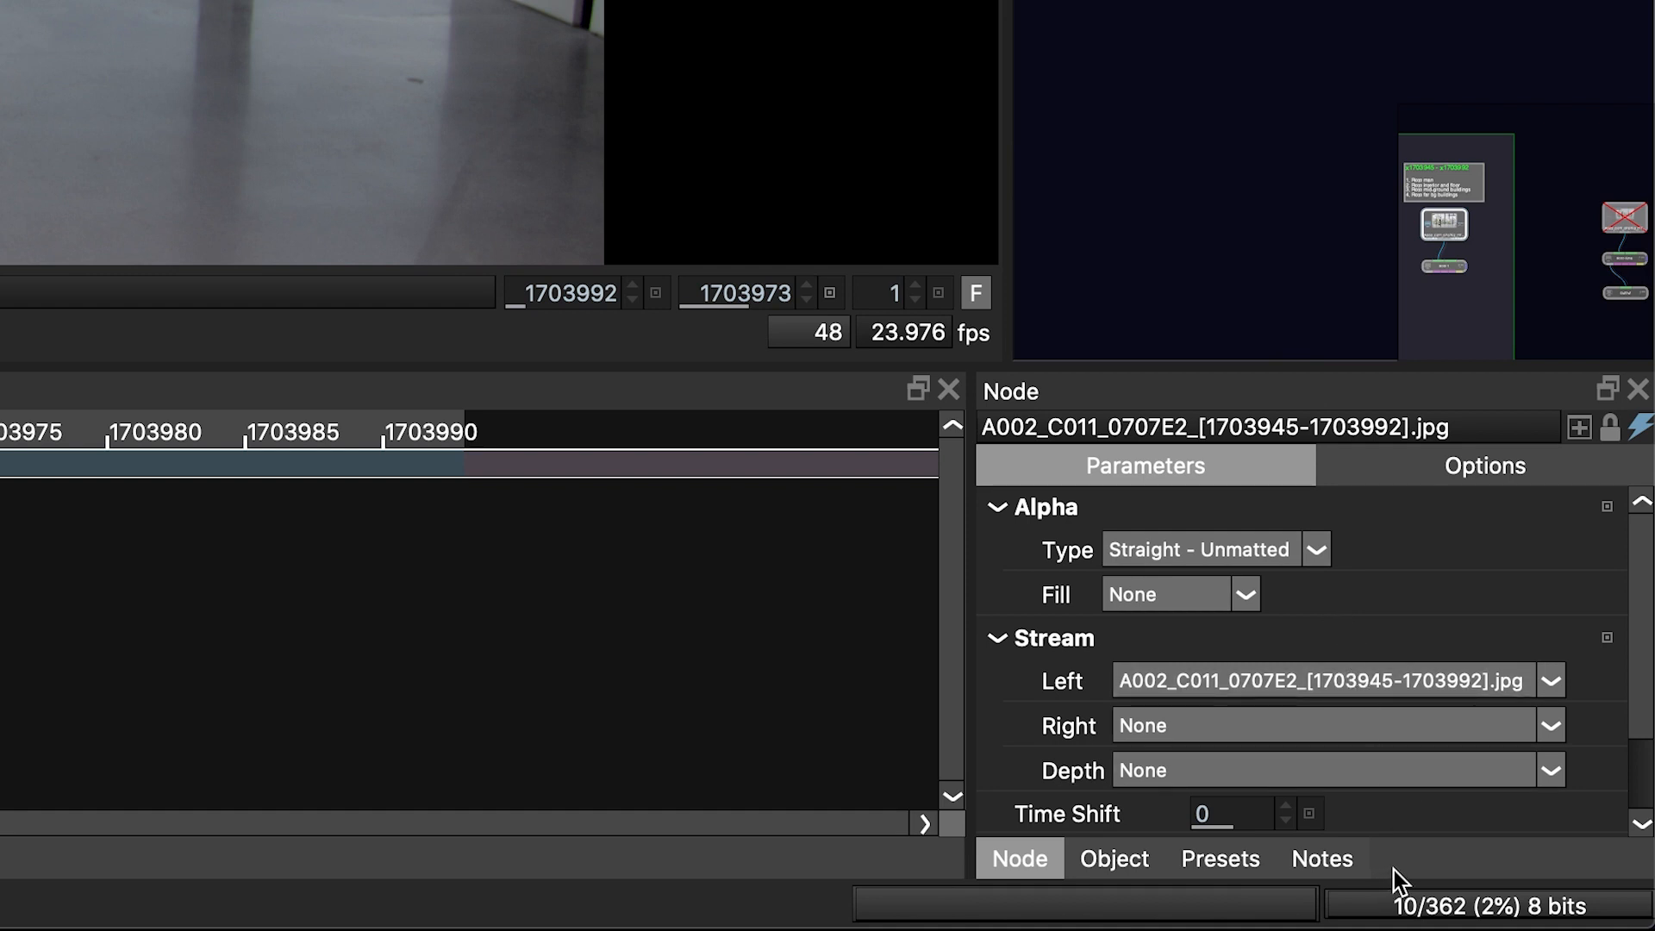
mouse_move(1362, 817)
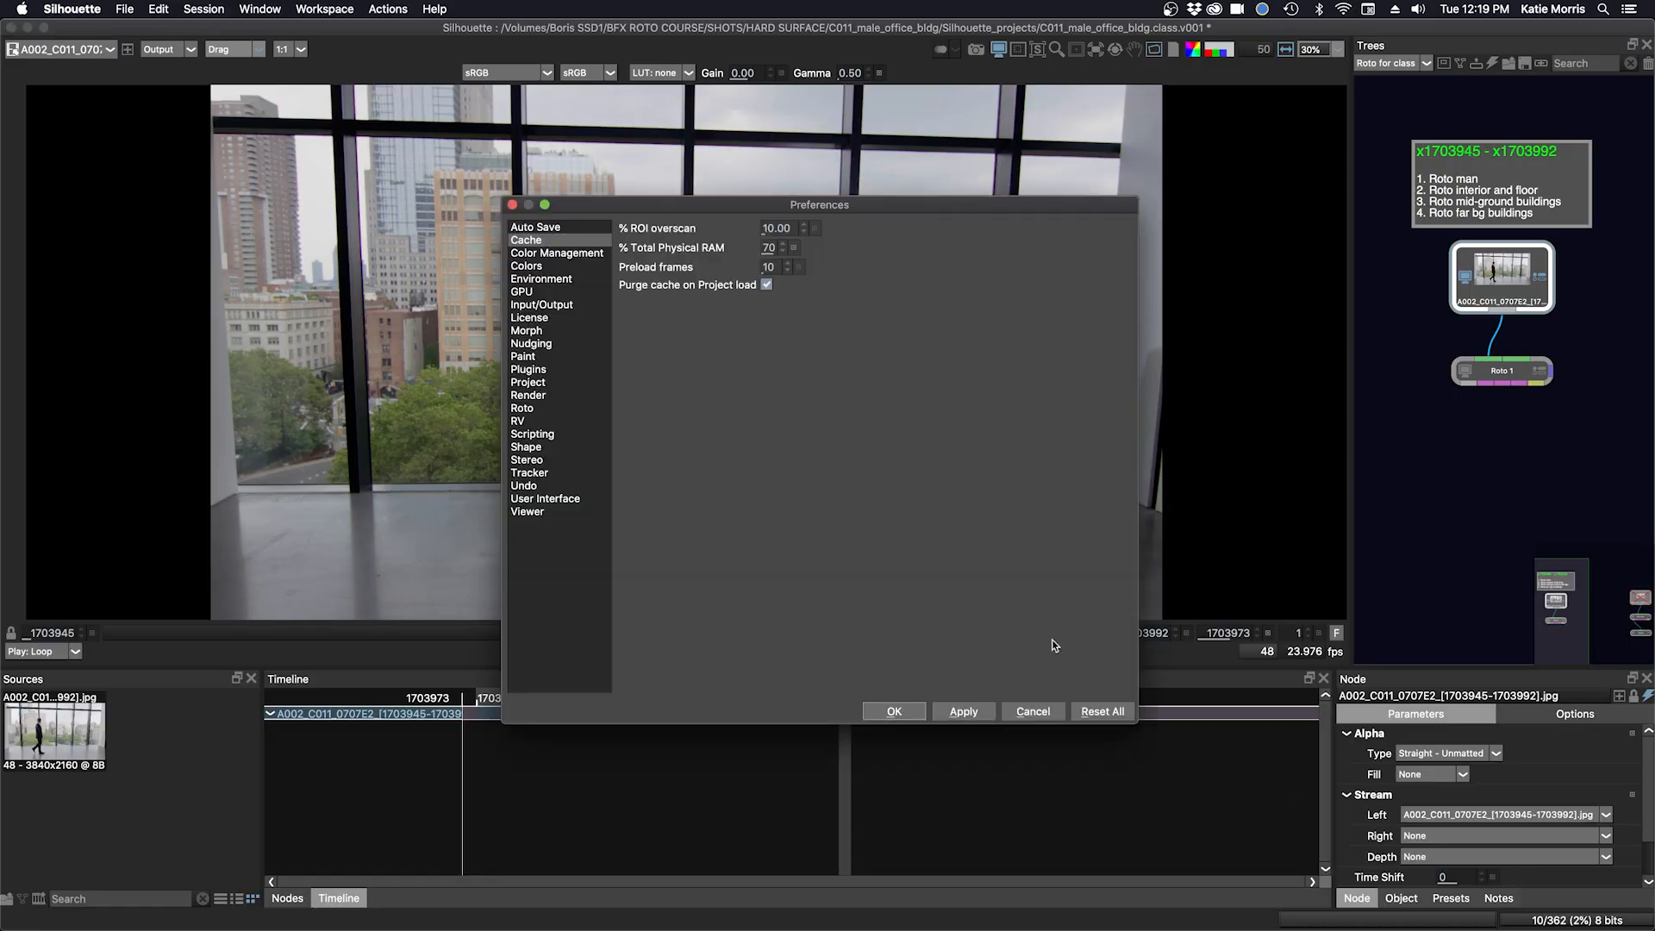
mouse_move(650, 269)
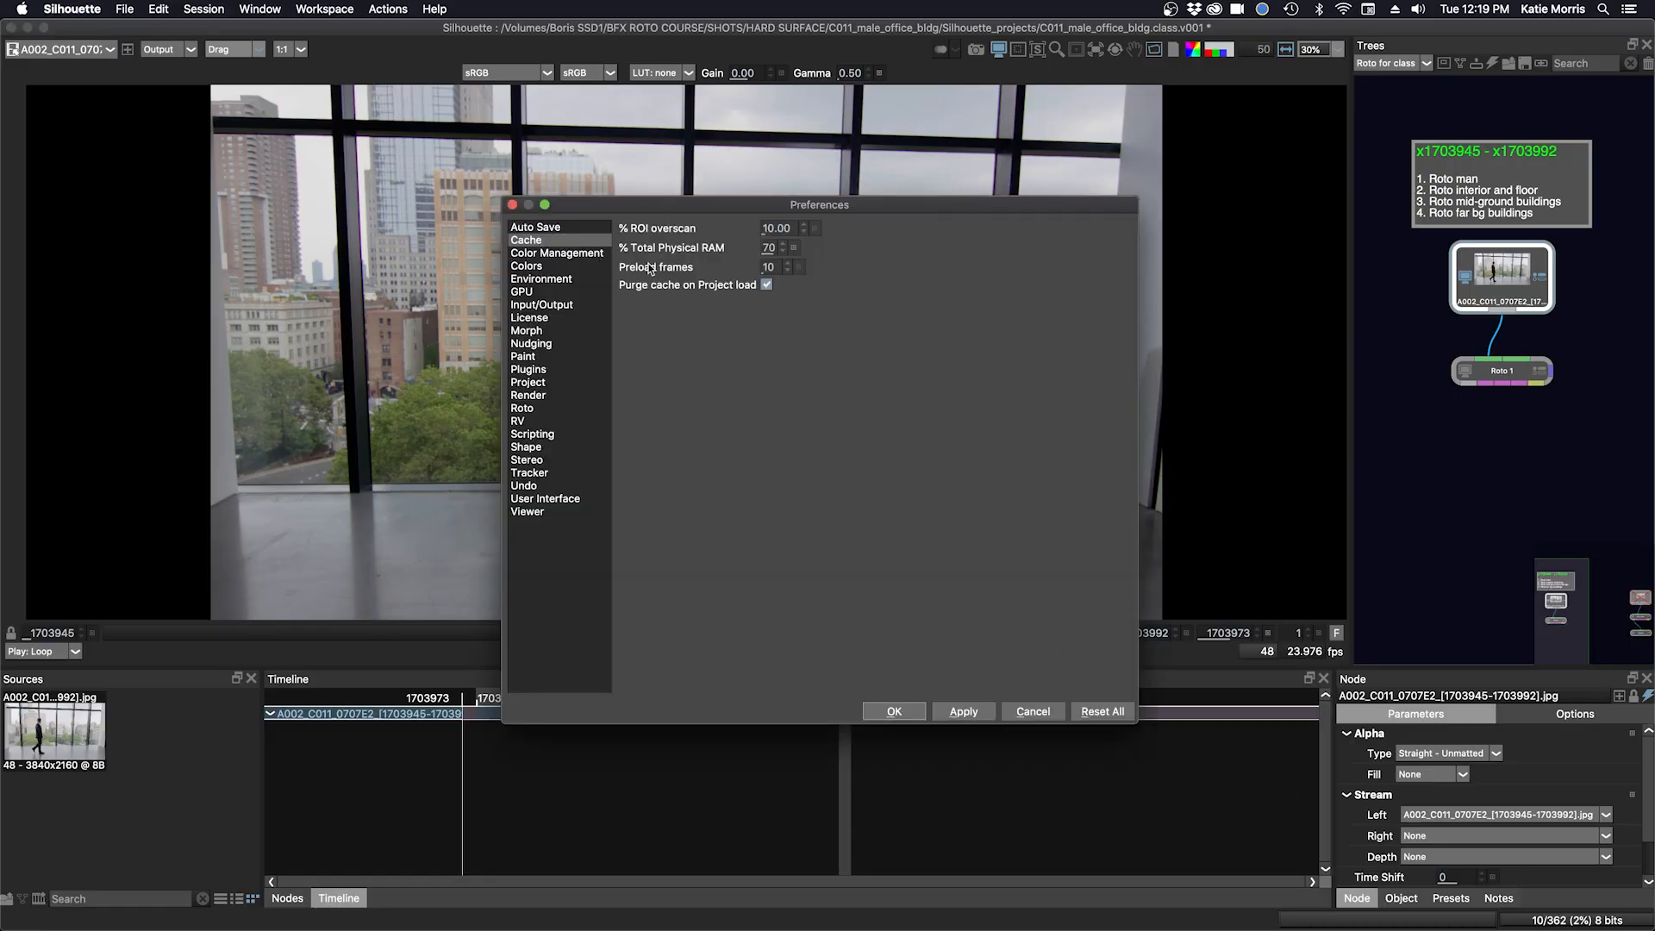
left_click(765, 285)
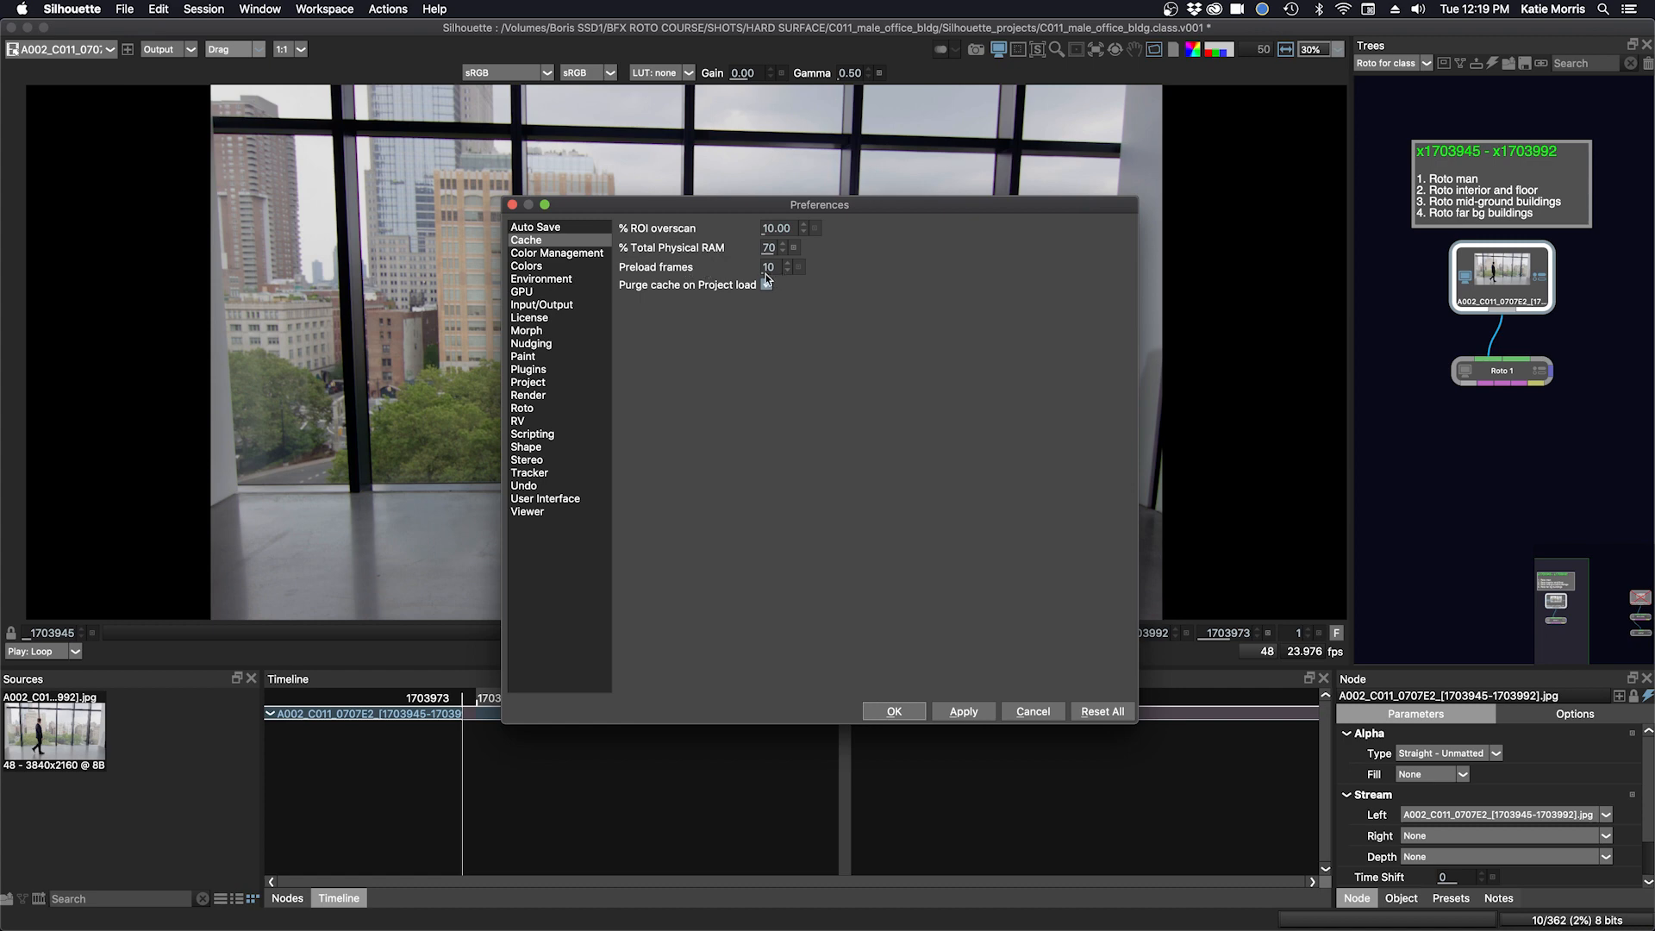
left_click(765, 285)
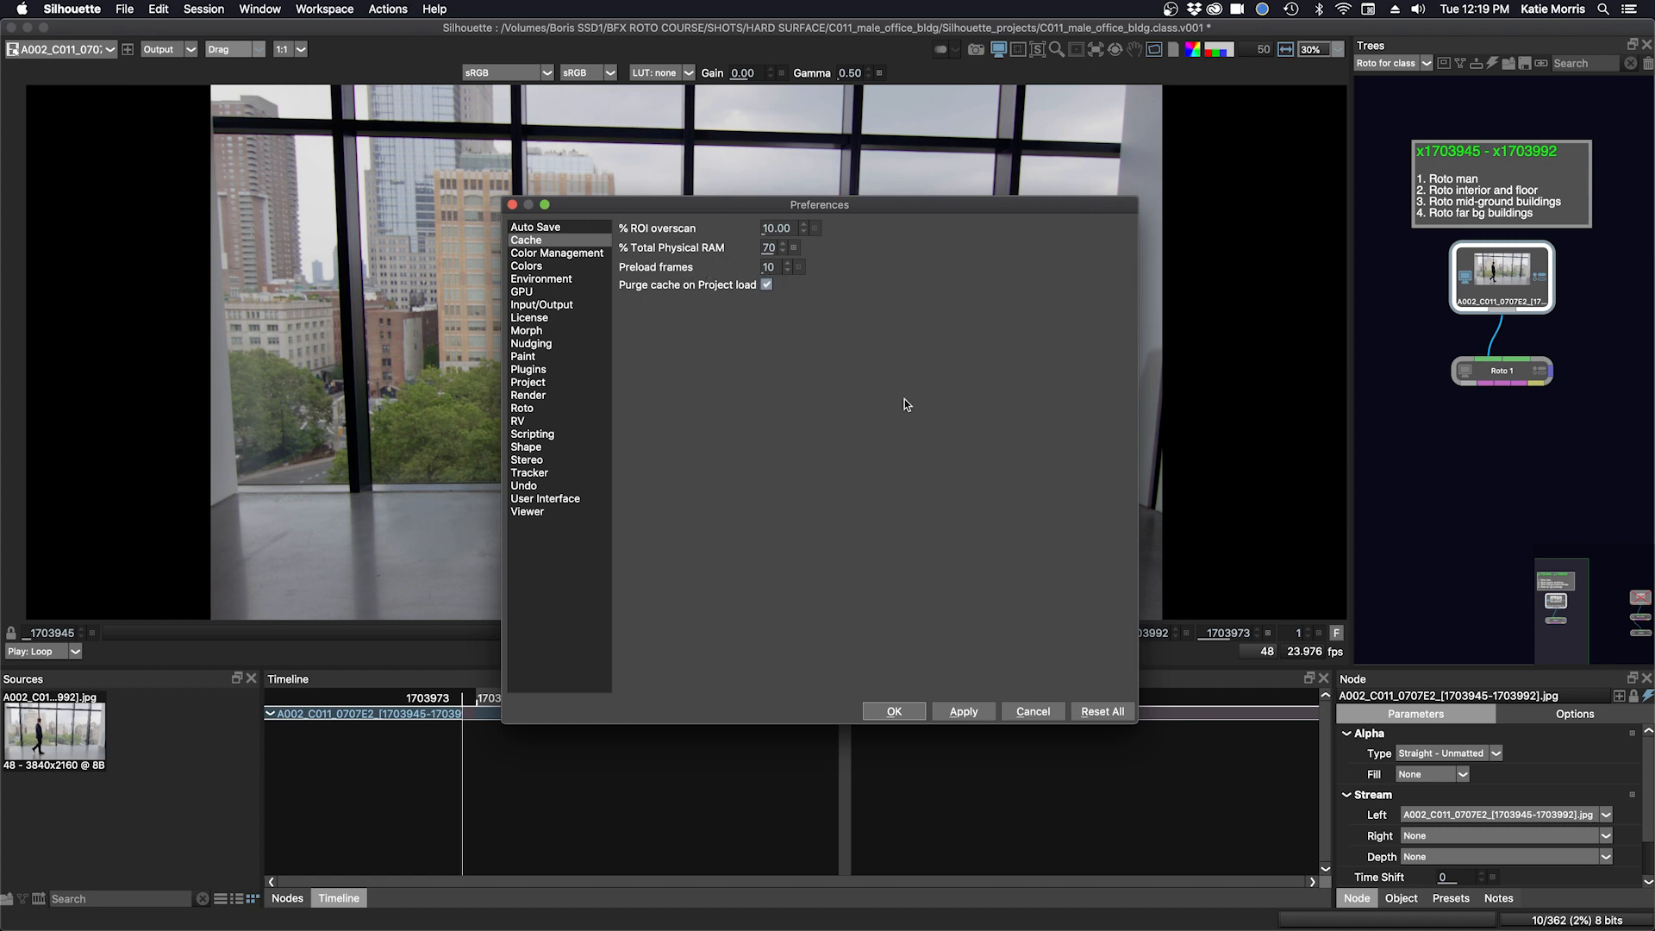
left_click(893, 710)
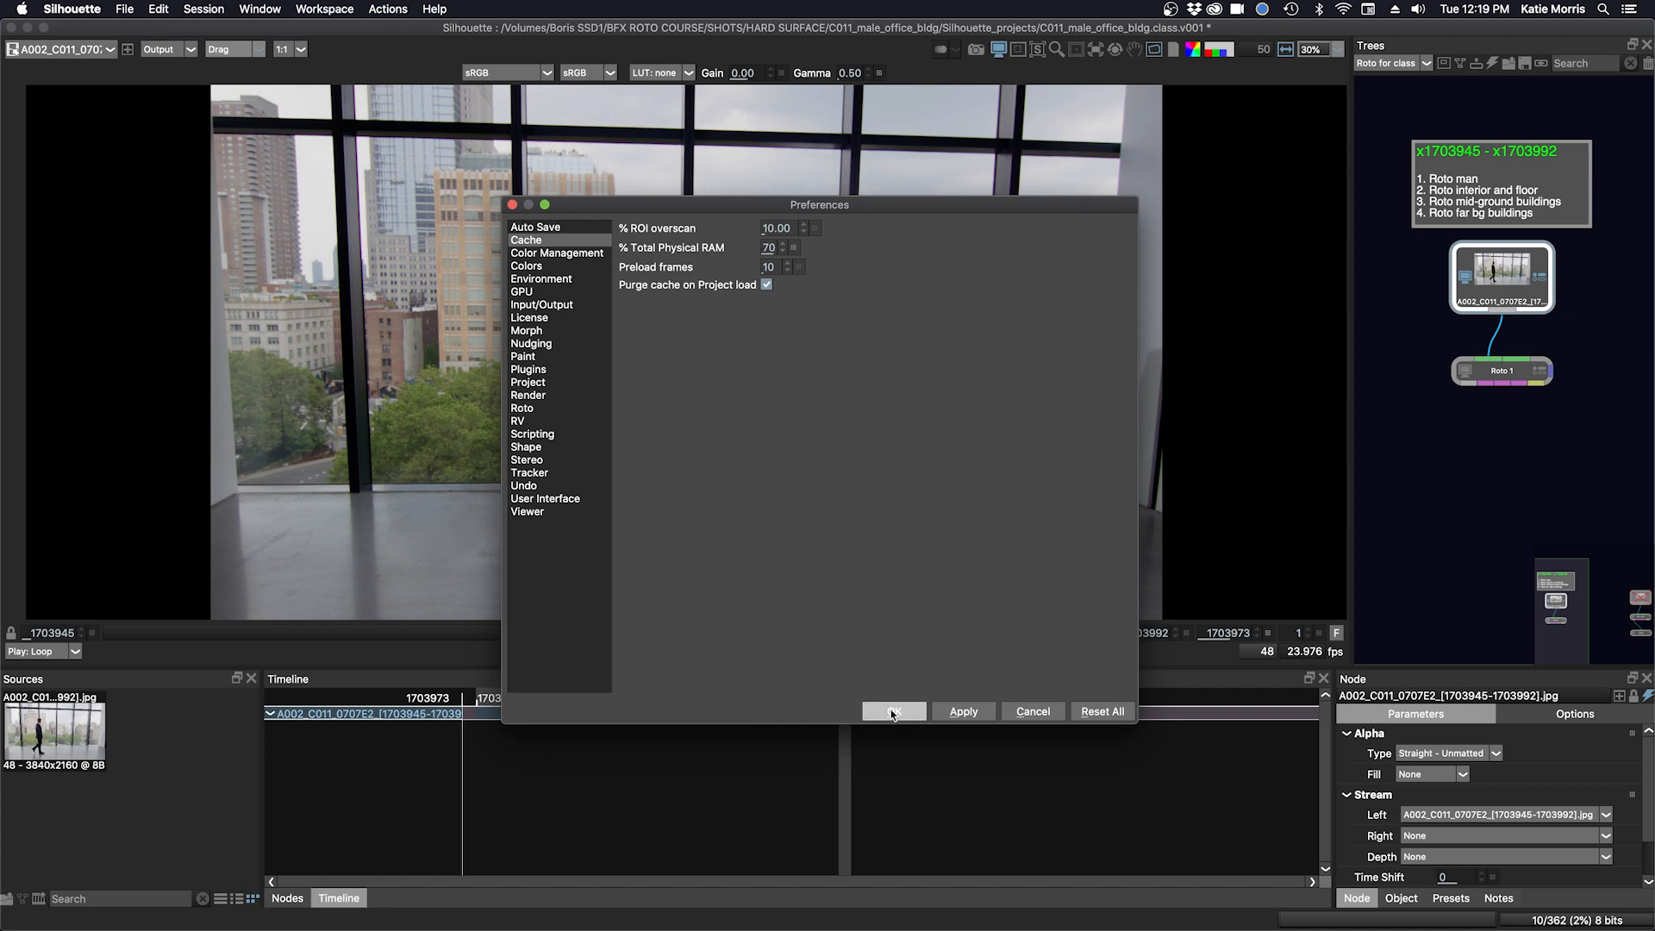
left_click(893, 710)
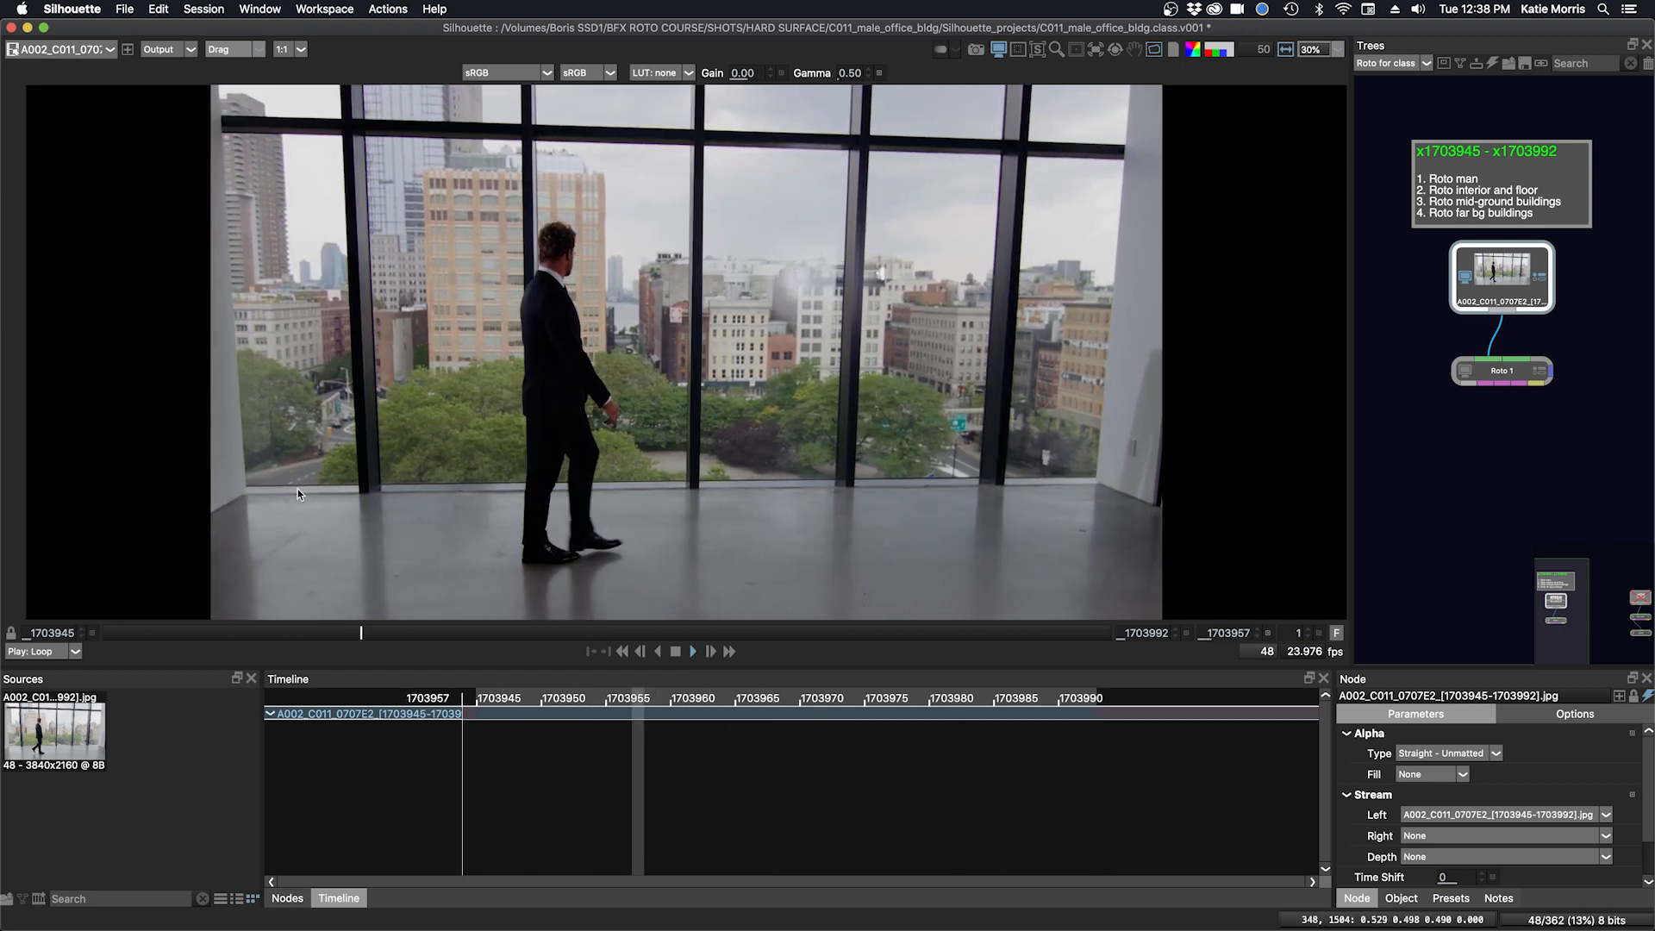
left_click(674, 652)
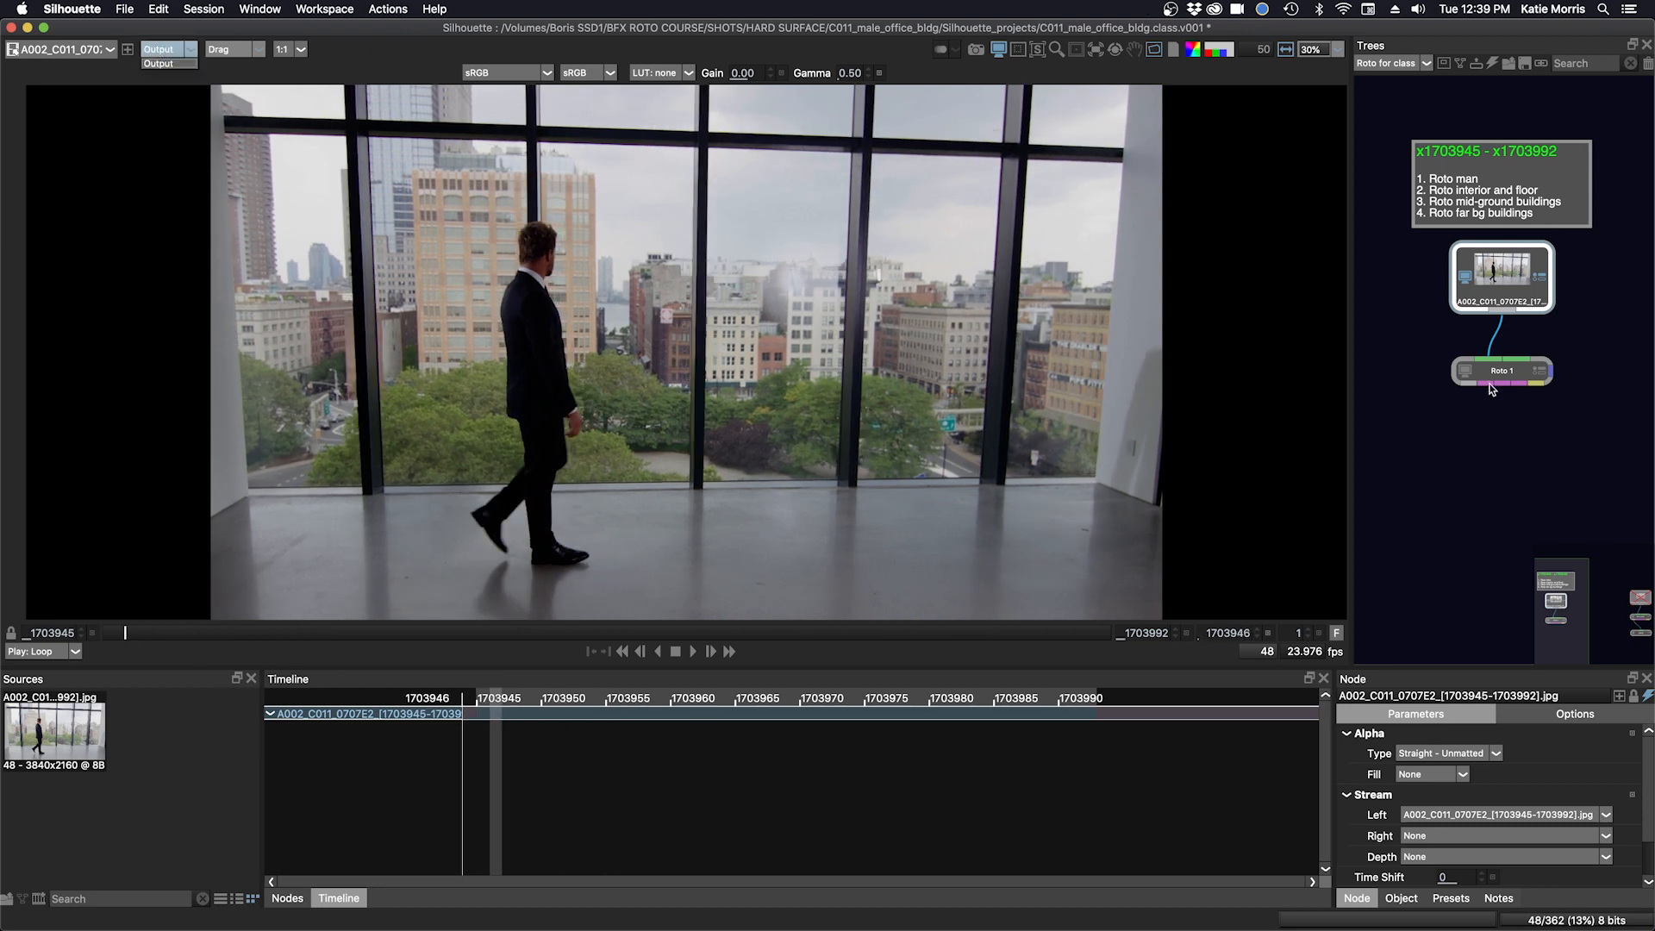
- Activate the Roto 1 node and include Scale in the Mocha tracker's tracked motion
left_click(1502, 370)
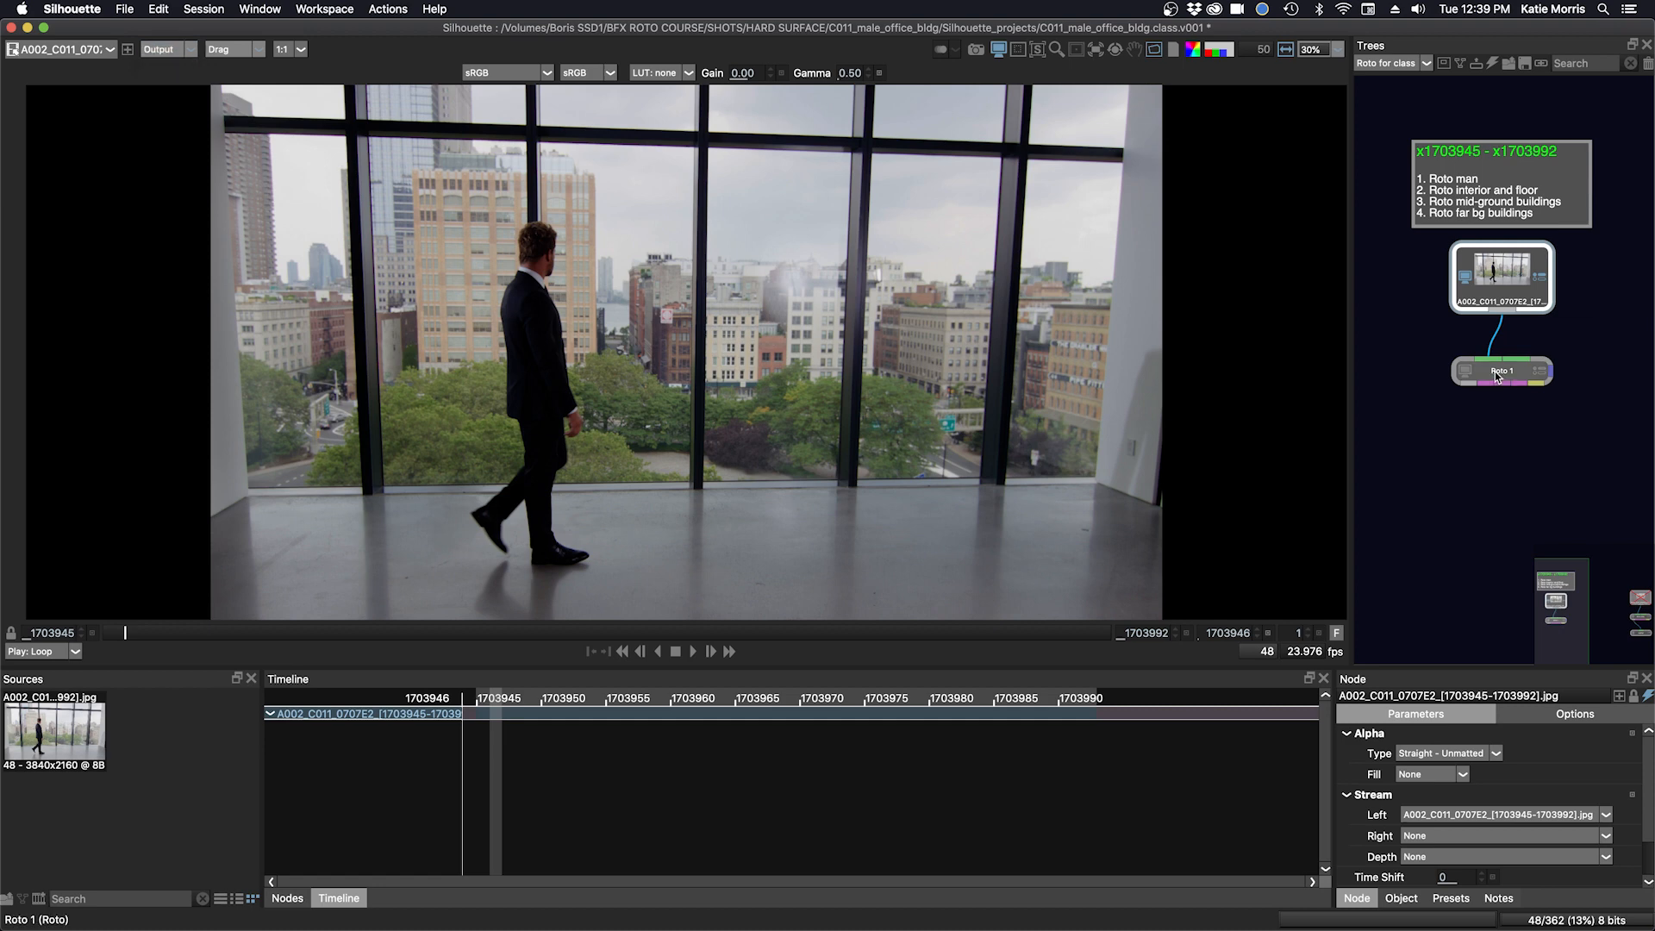
left_click(1498, 371)
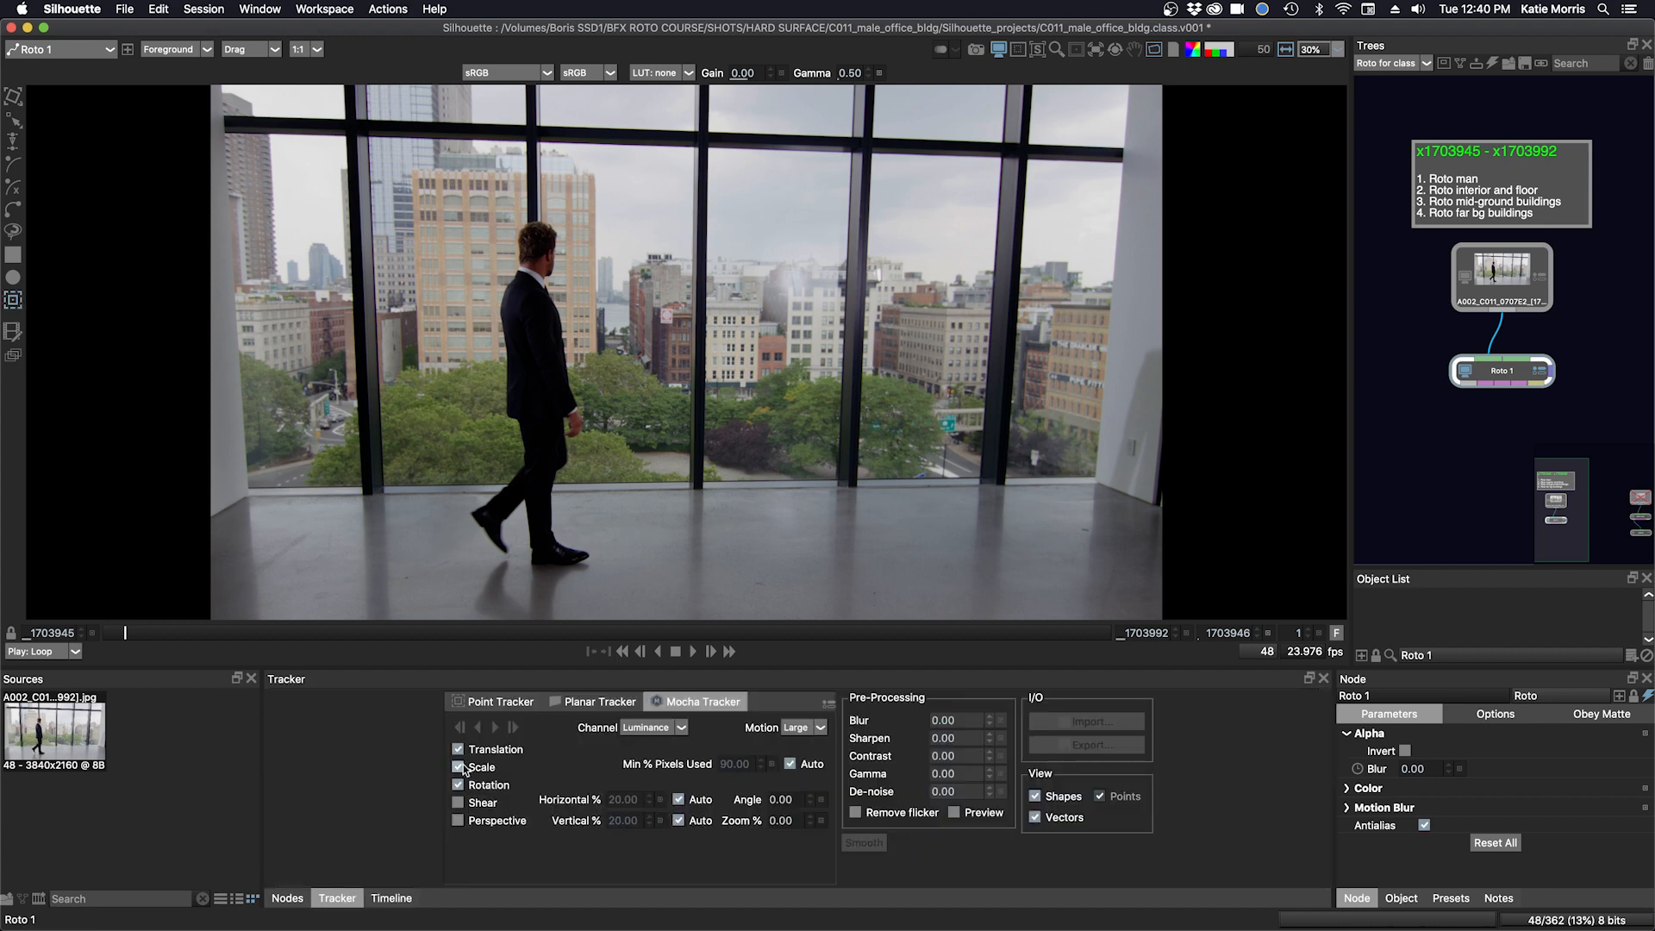
left_click(457, 767)
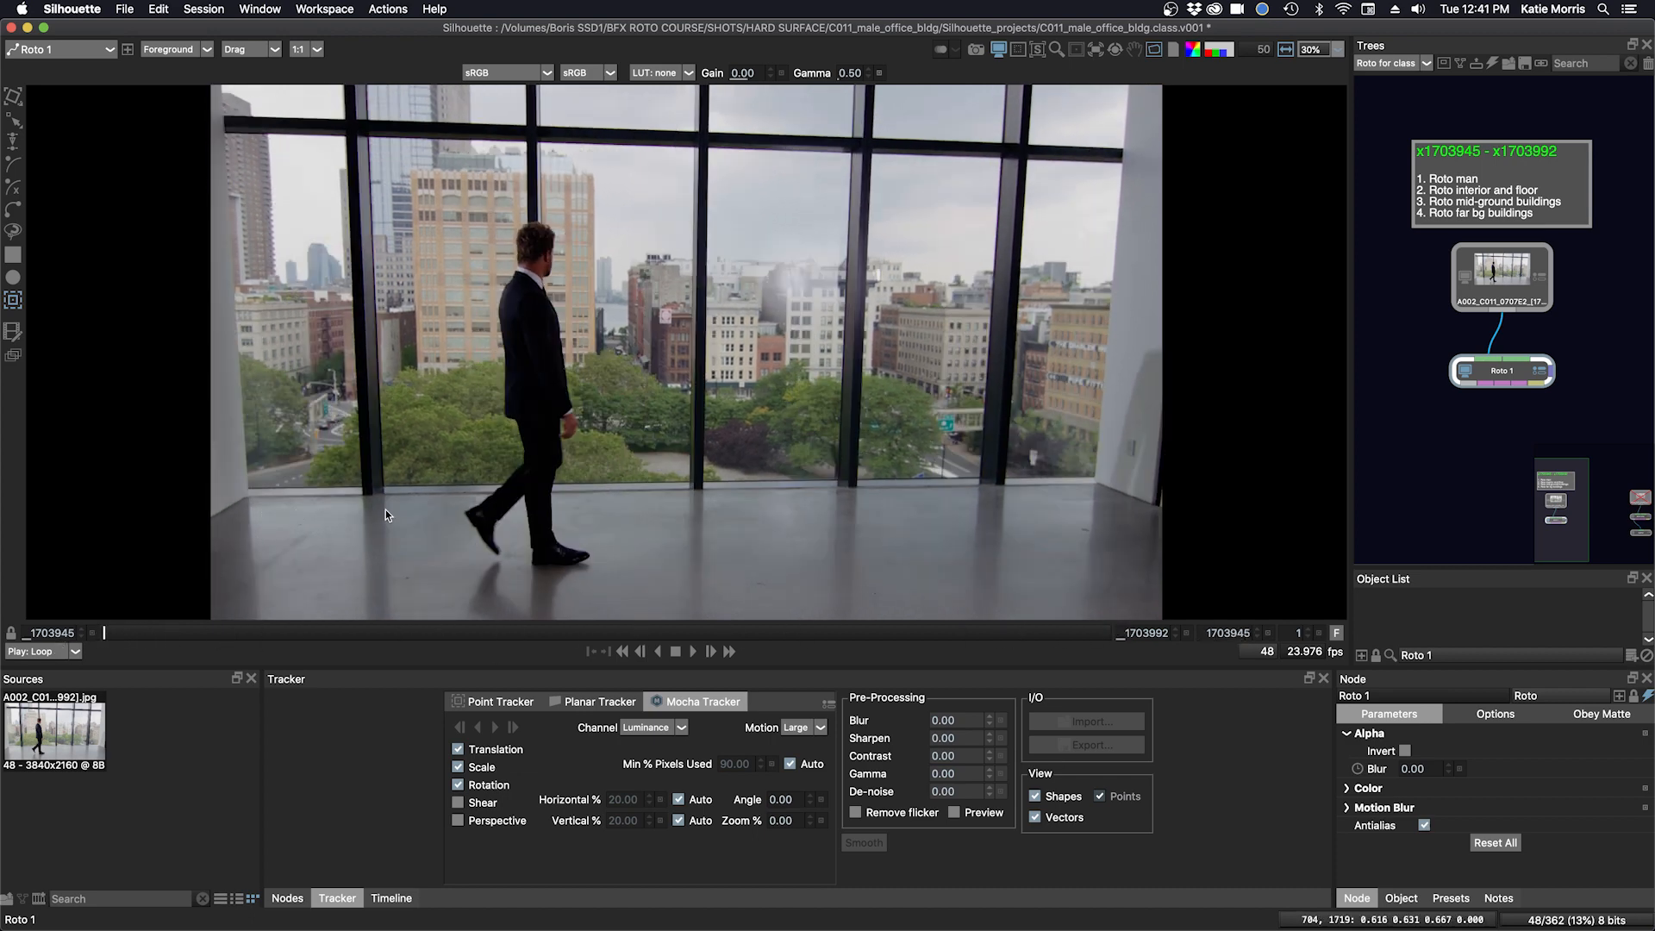
mouse_move(319, 519)
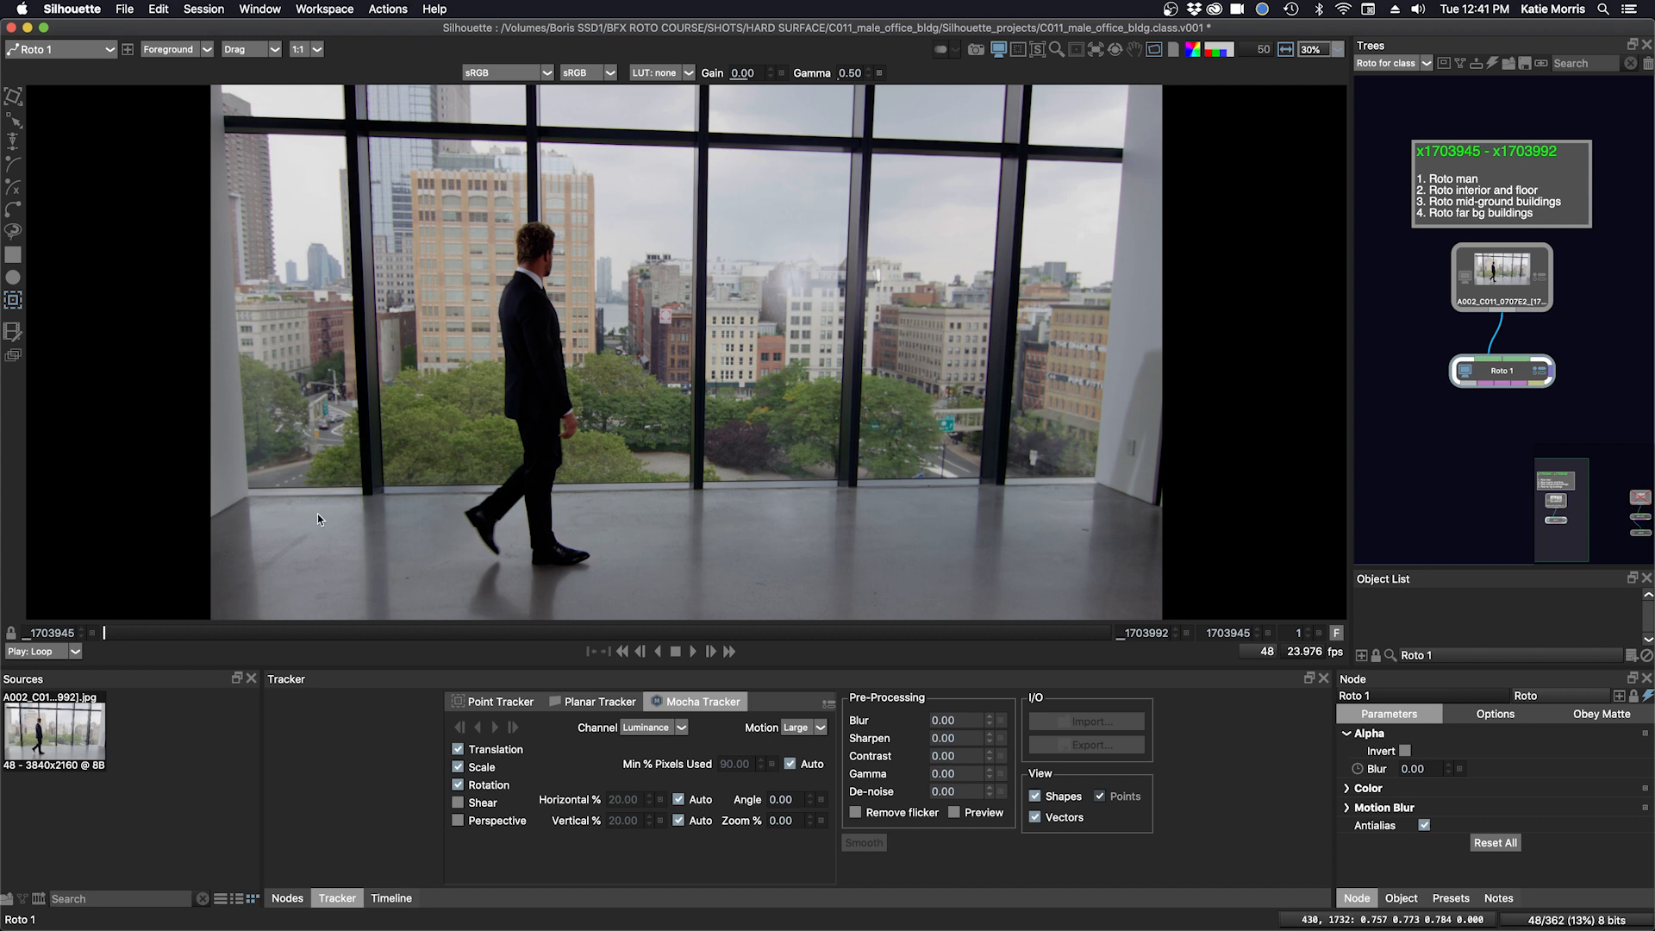
mouse_move(933, 526)
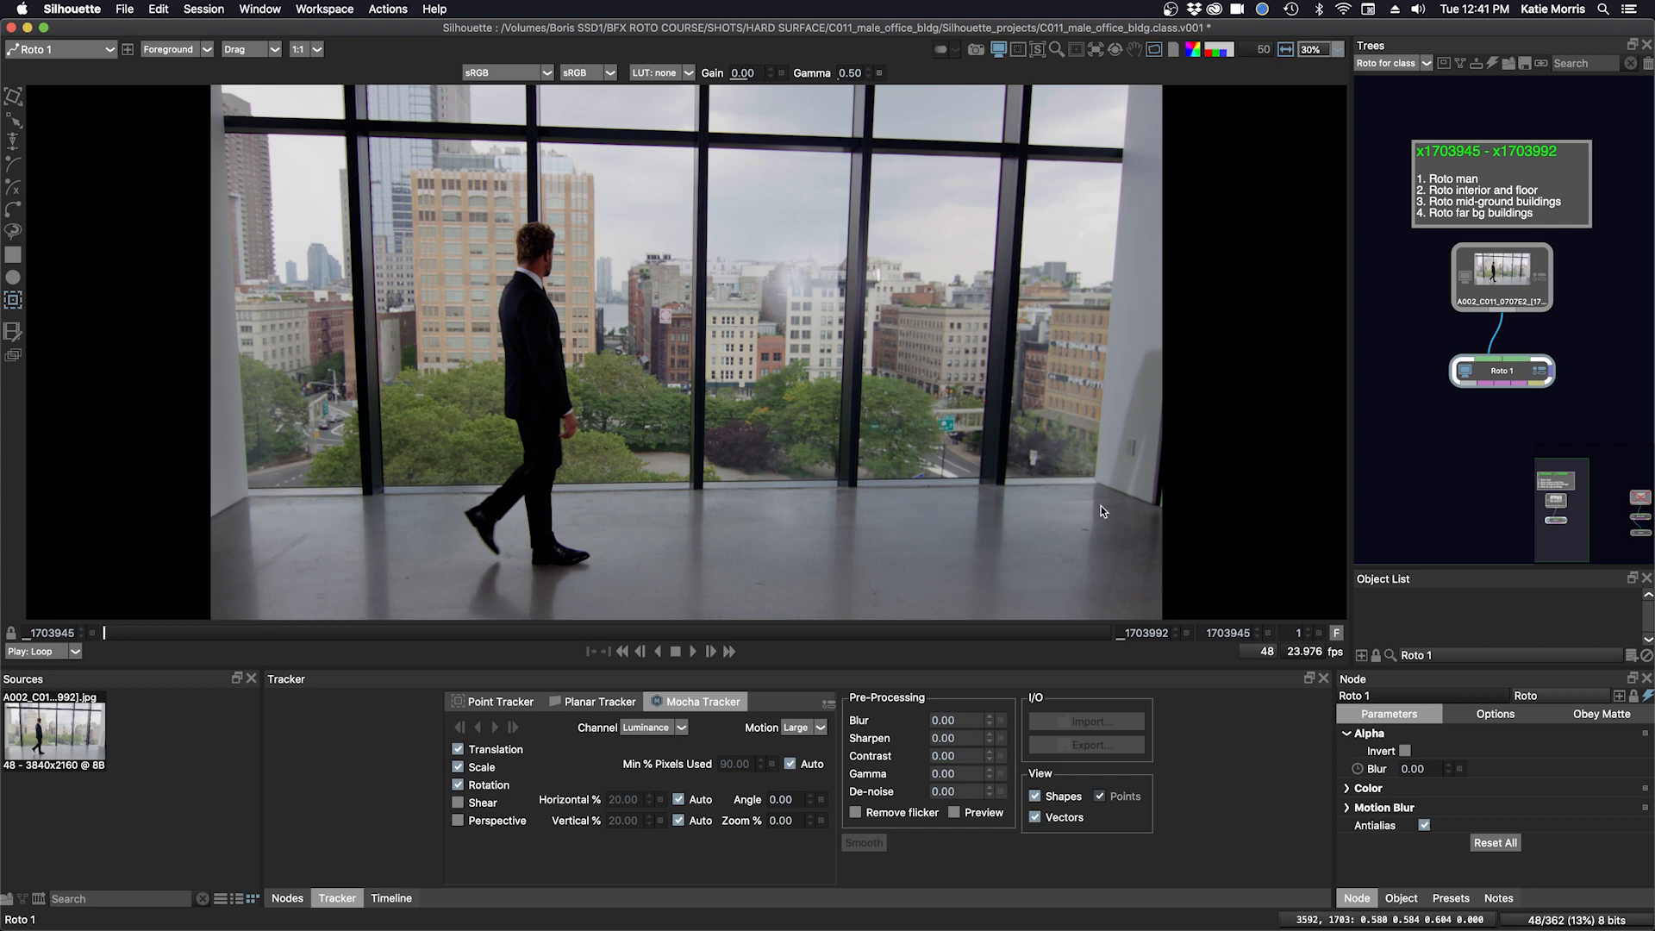
mouse_move(191, 717)
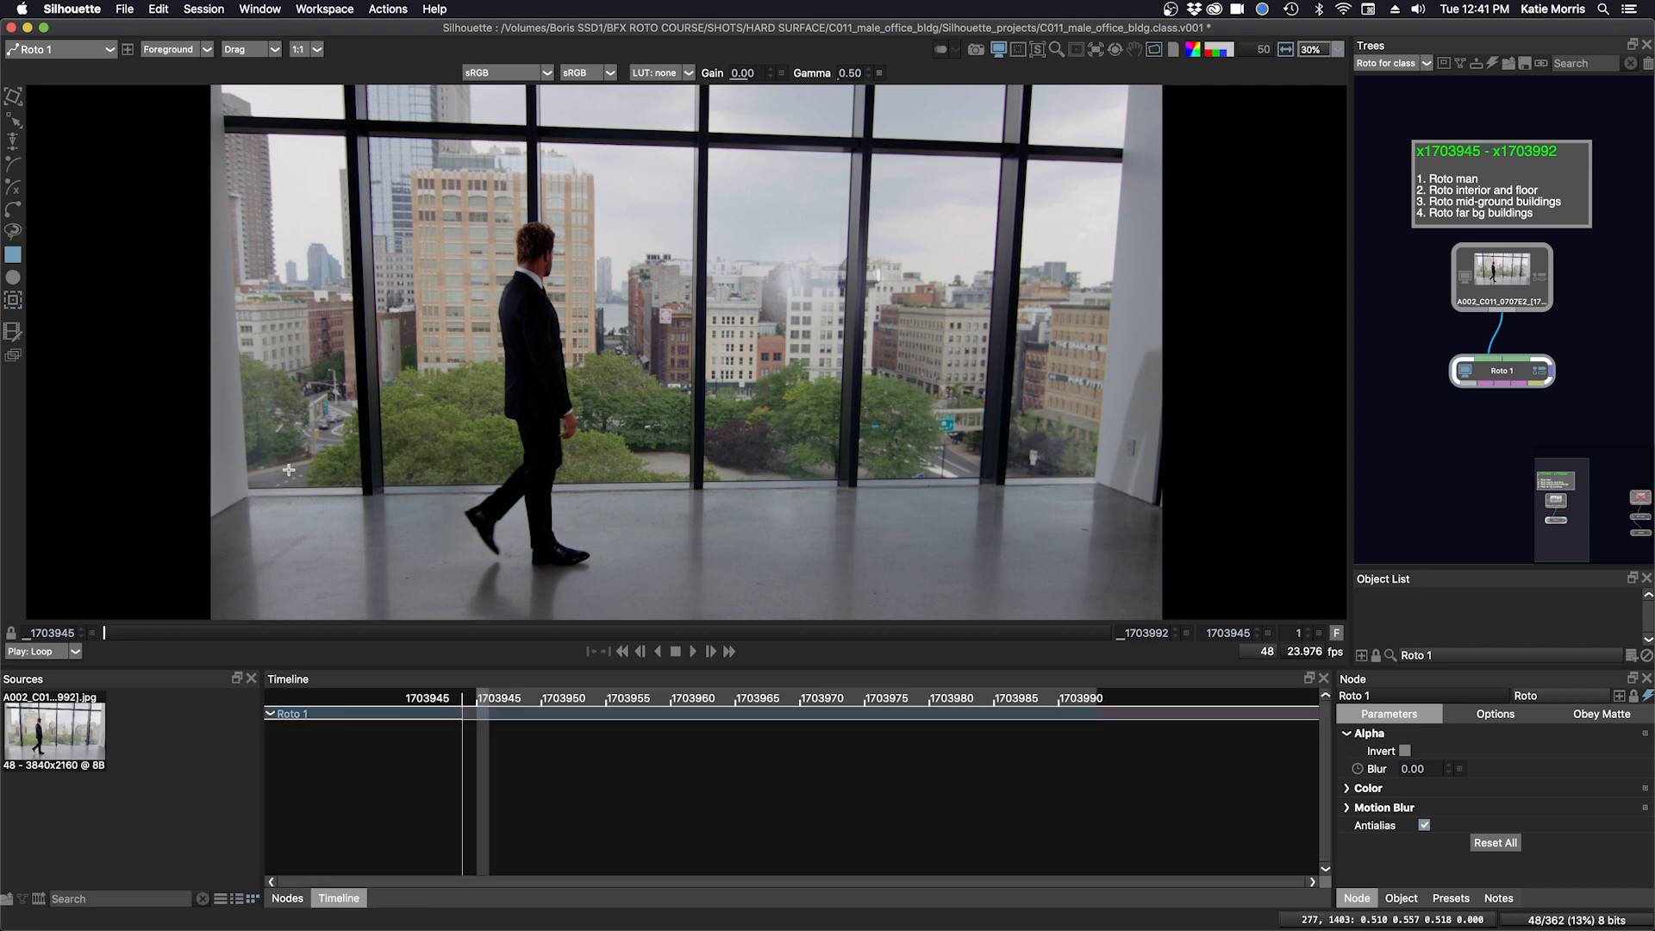
- Draw two small tracker rectangles on the floor at the left and right window bases
left_click_drag(288, 469, 353, 515)
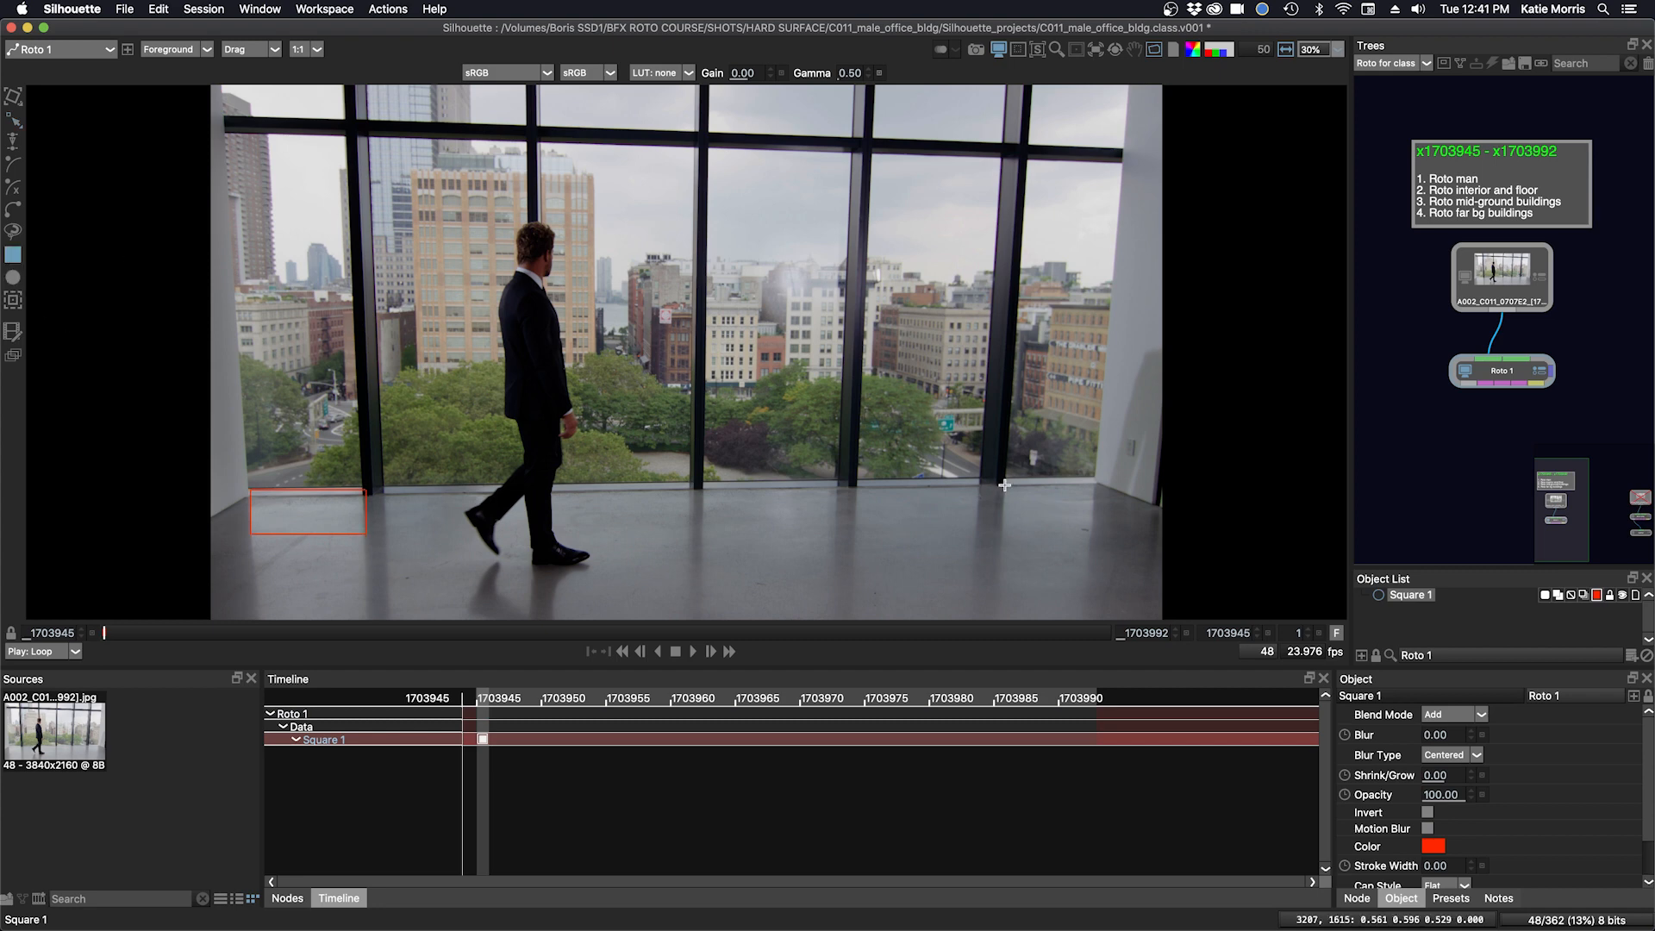
left_click_drag(1003, 483, 1103, 515)
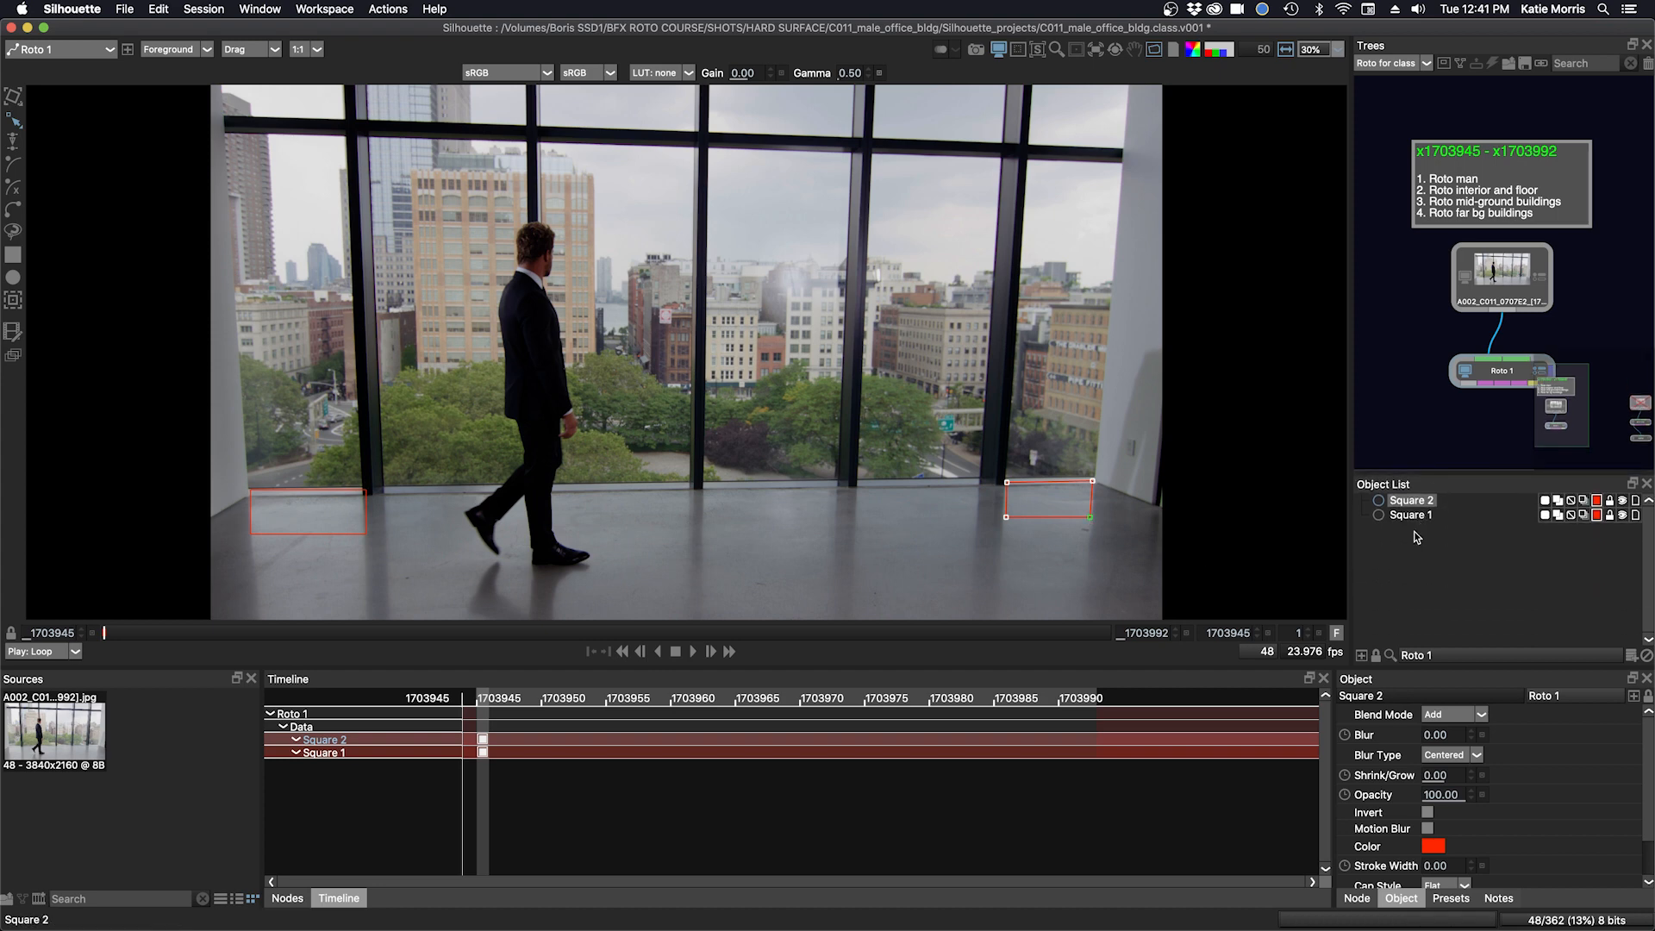
left_click(1408, 515)
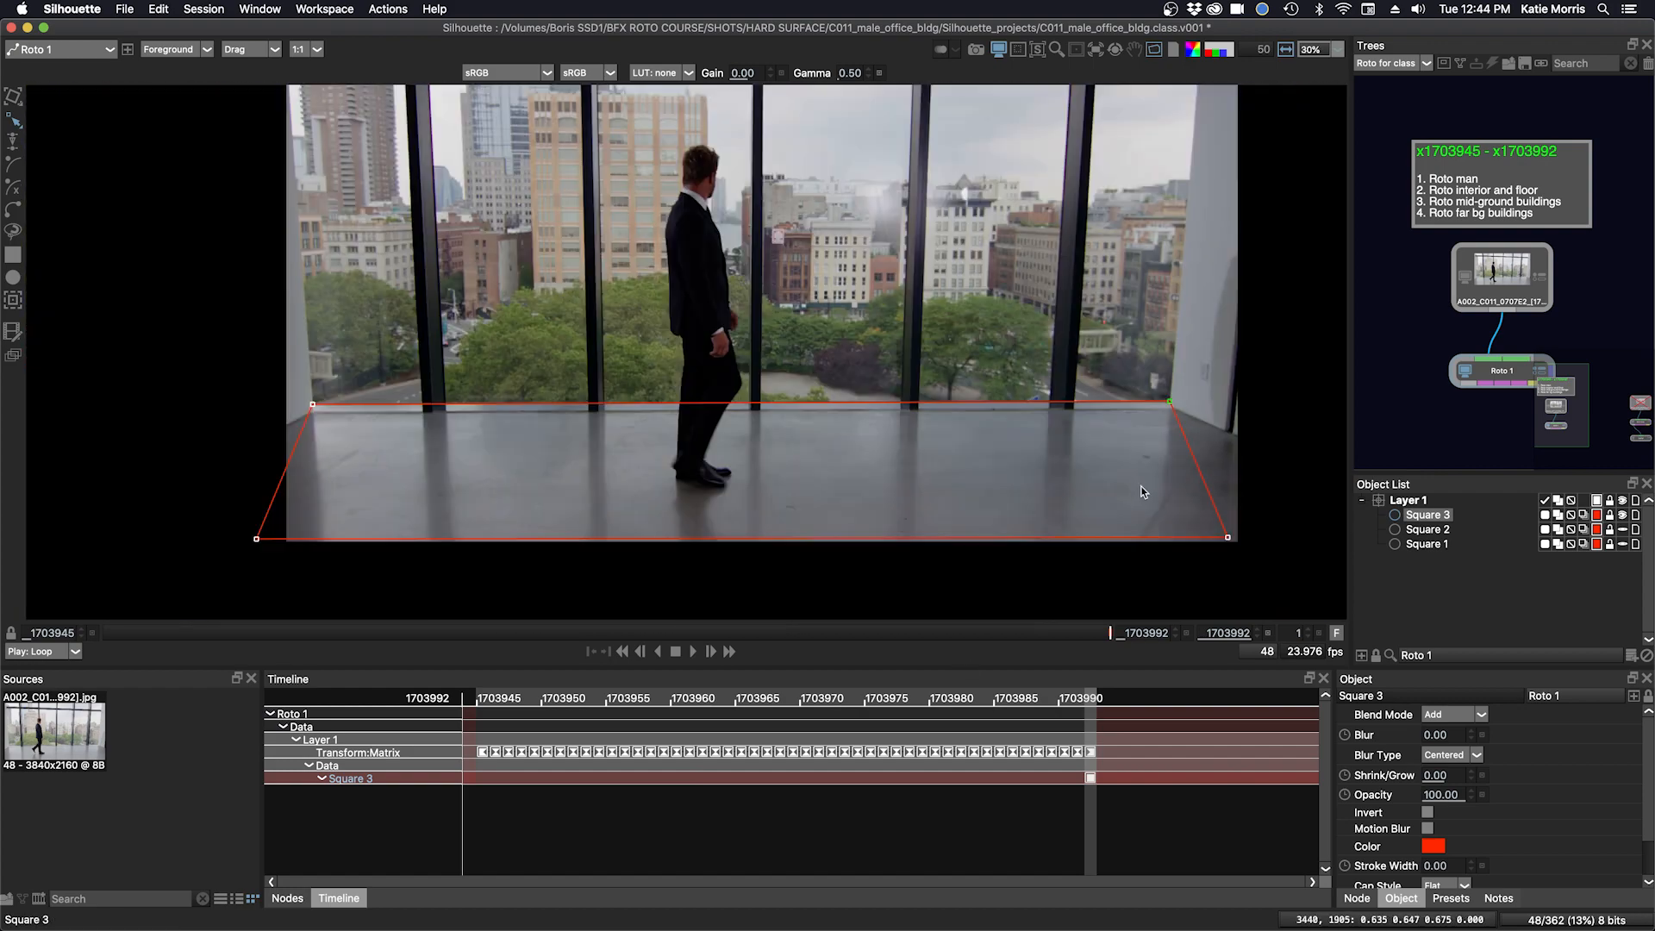
- Pull Square 3's bottom-right and bottom-left corners below the frame edge
left_click_drag(1227, 536, 1266, 572)
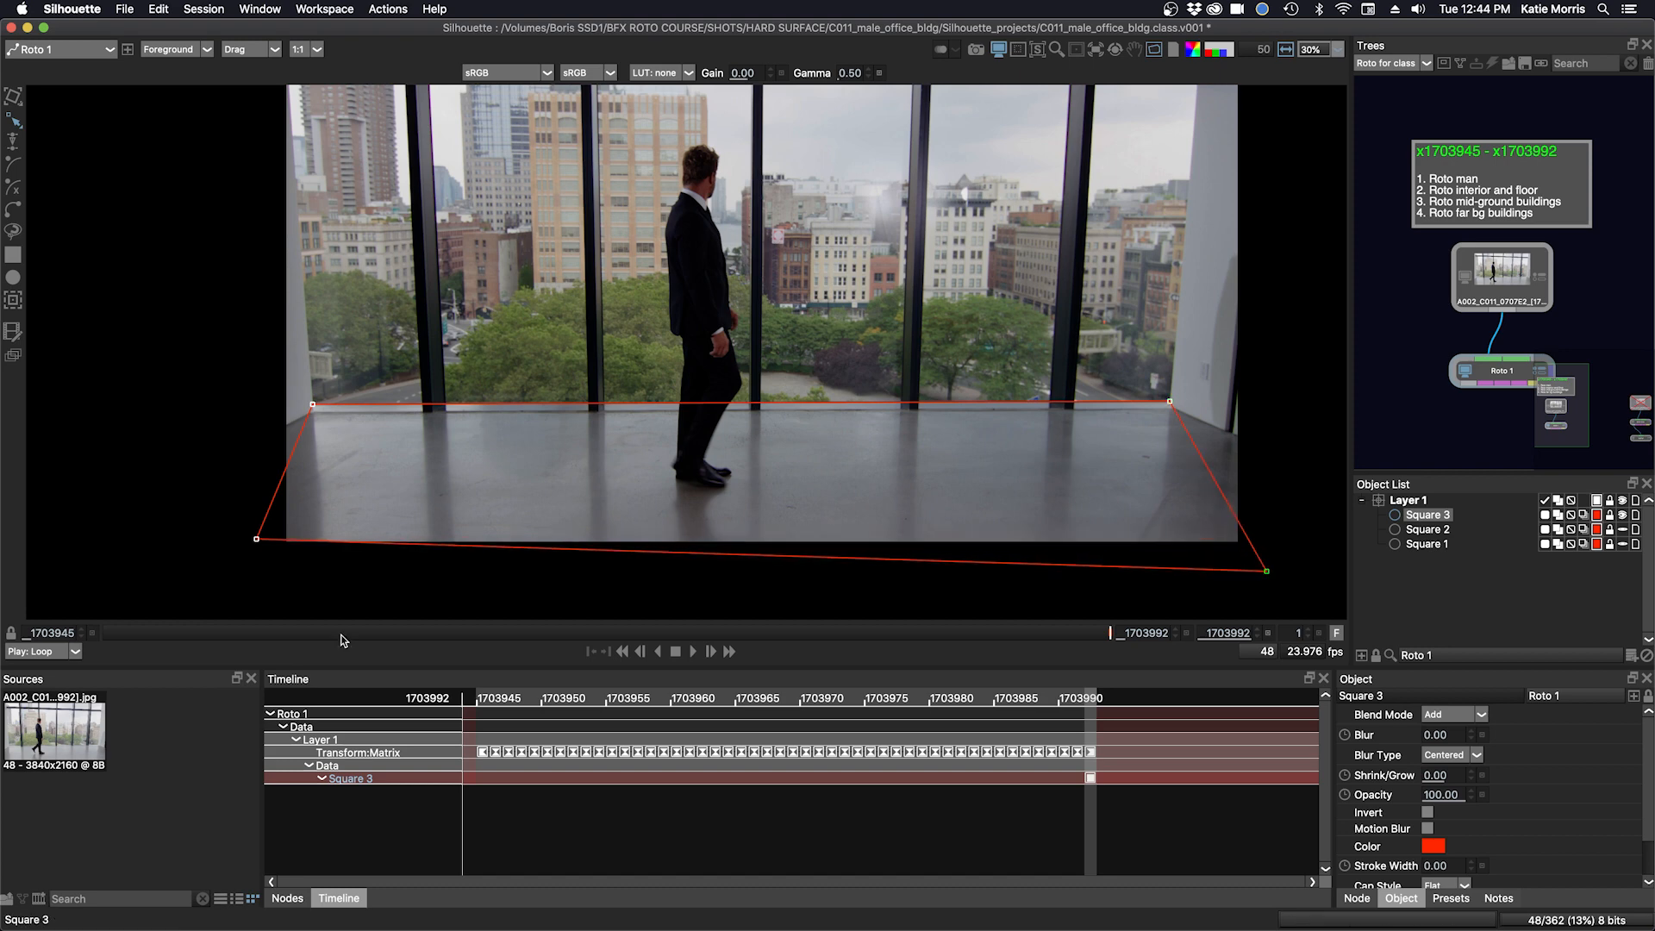
left_click_drag(257, 538, 245, 572)
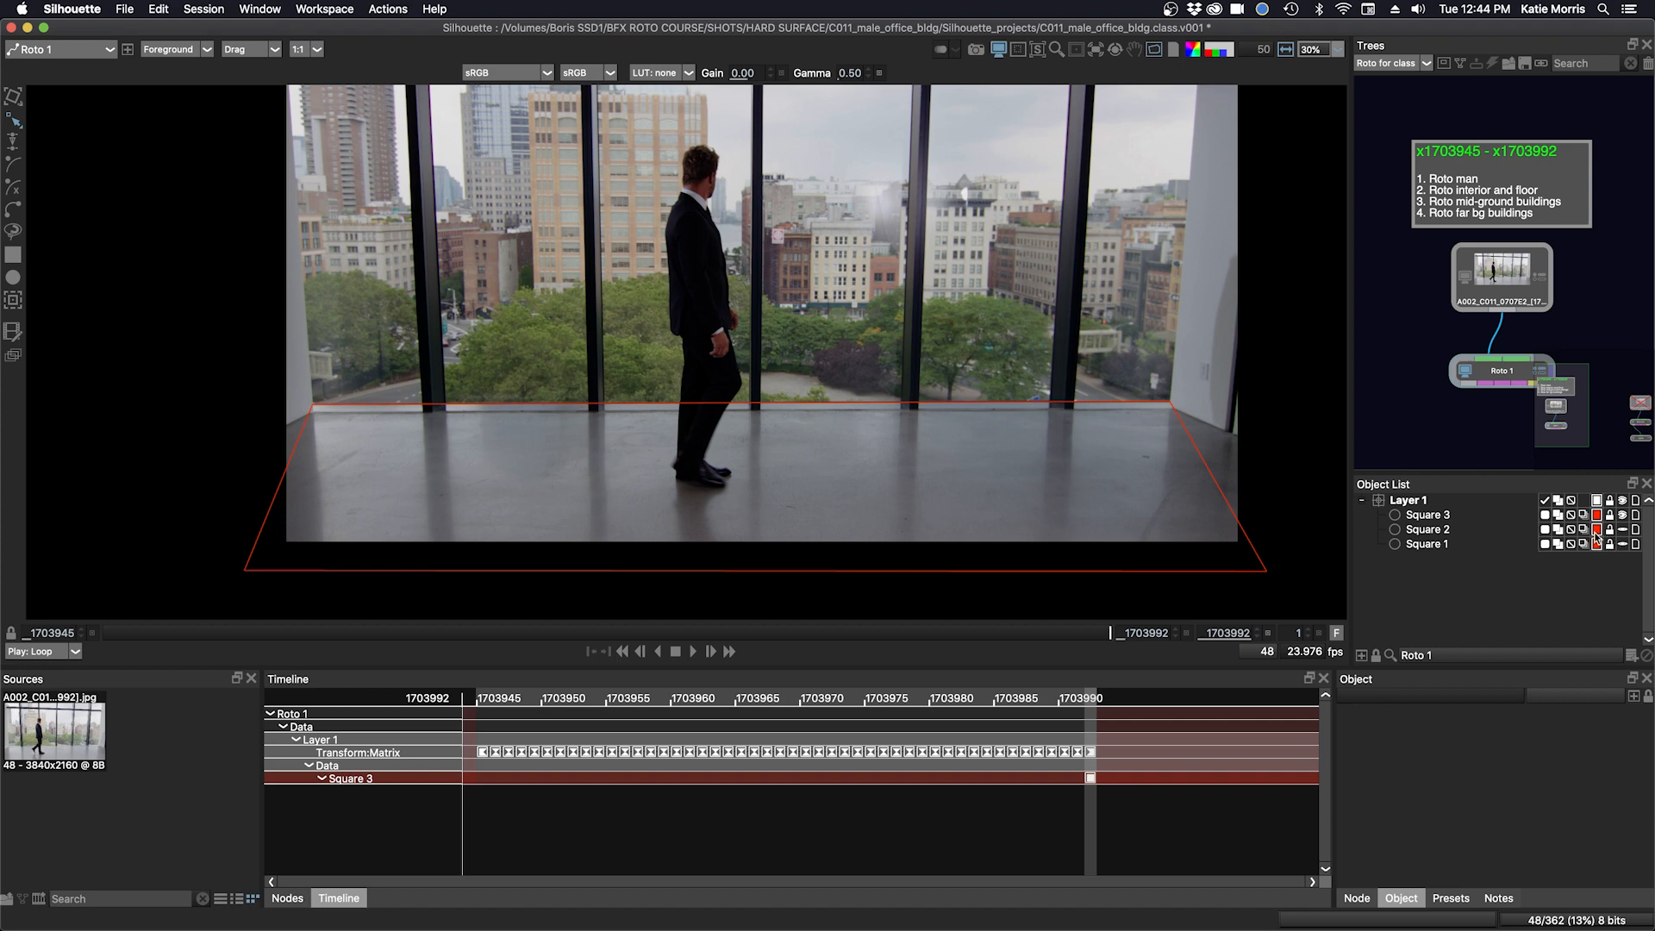
- Rename both tracker rectangles to 'trk' and lock them
left_click(1596, 529)
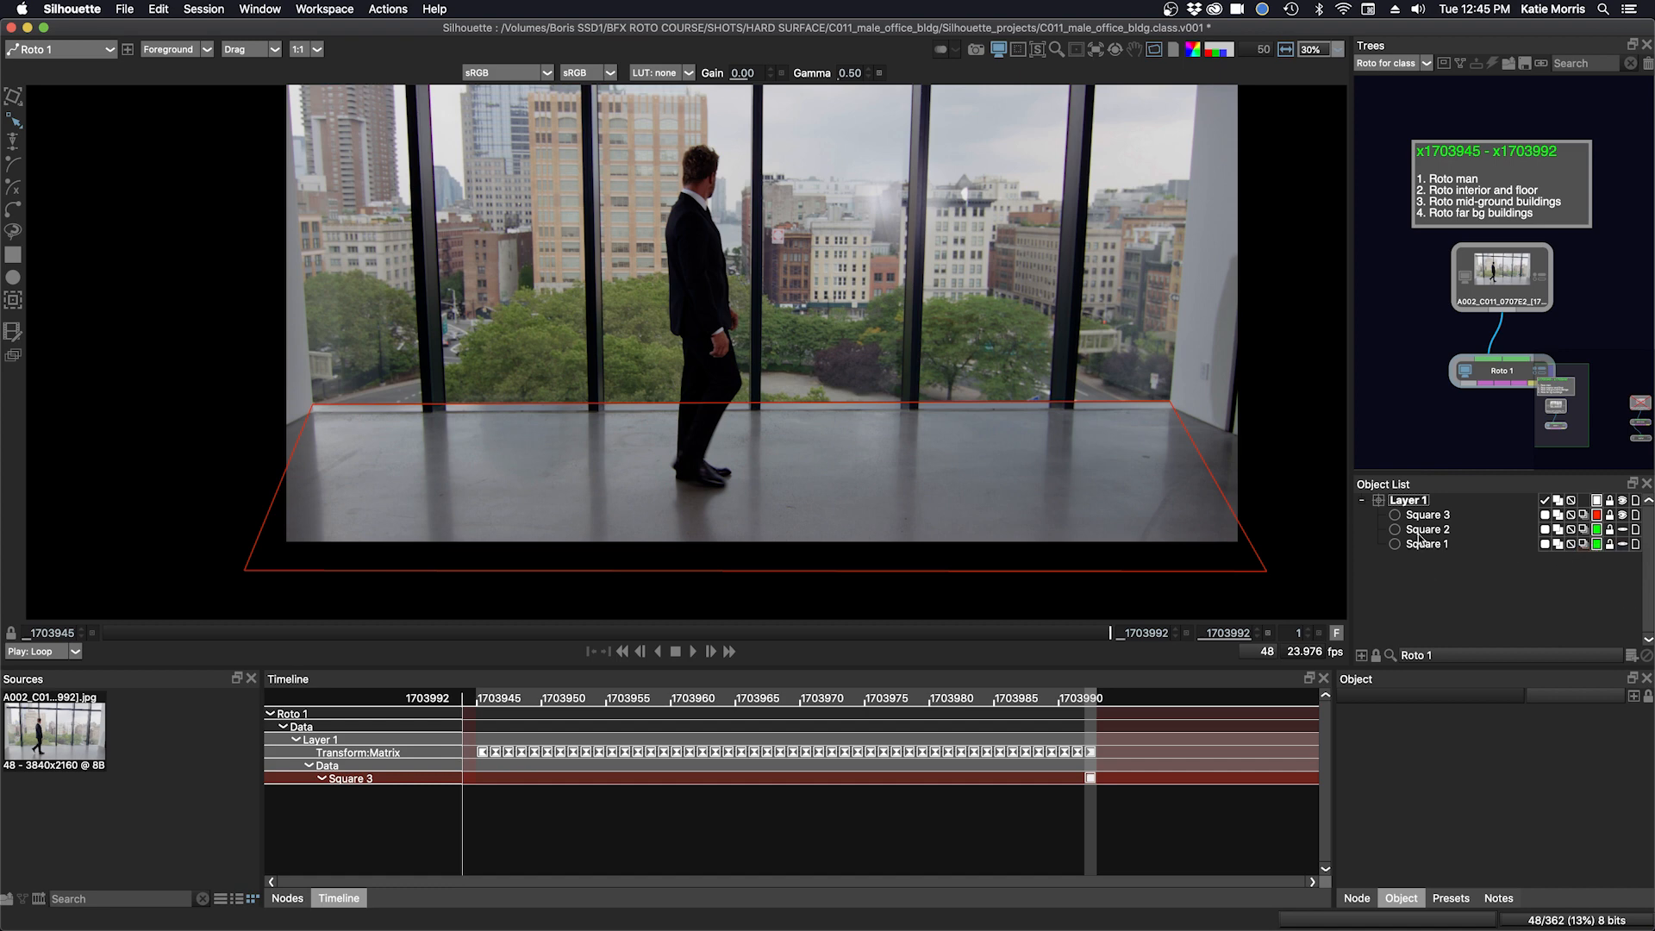
double_click(1427, 529)
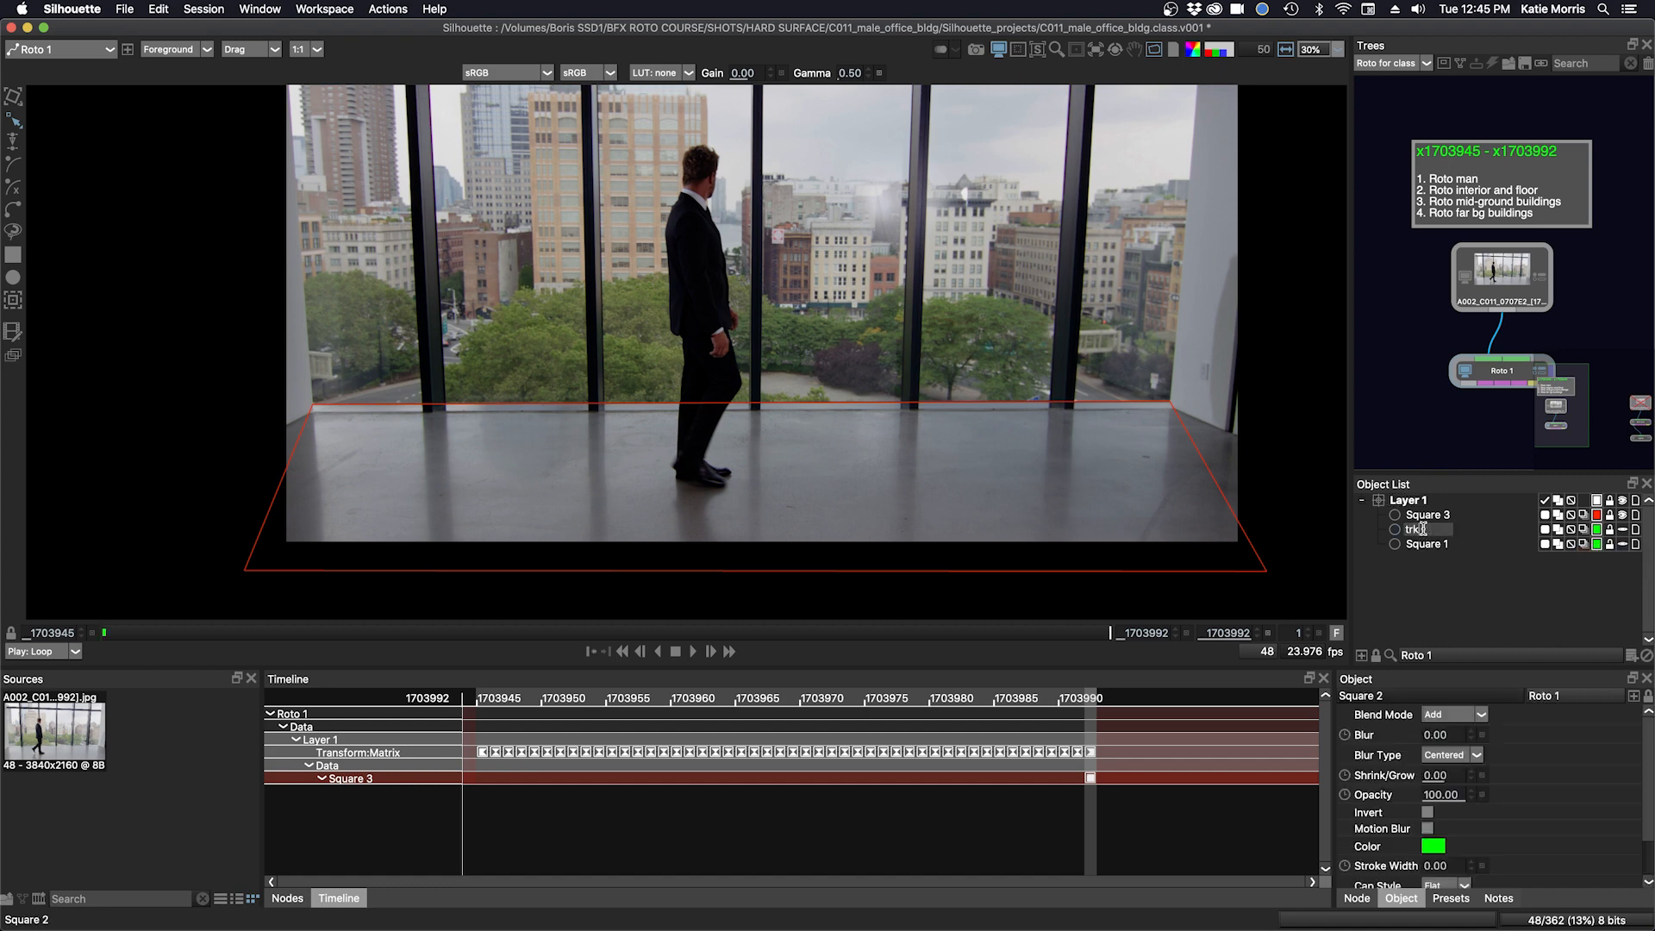
left_click(1429, 543)
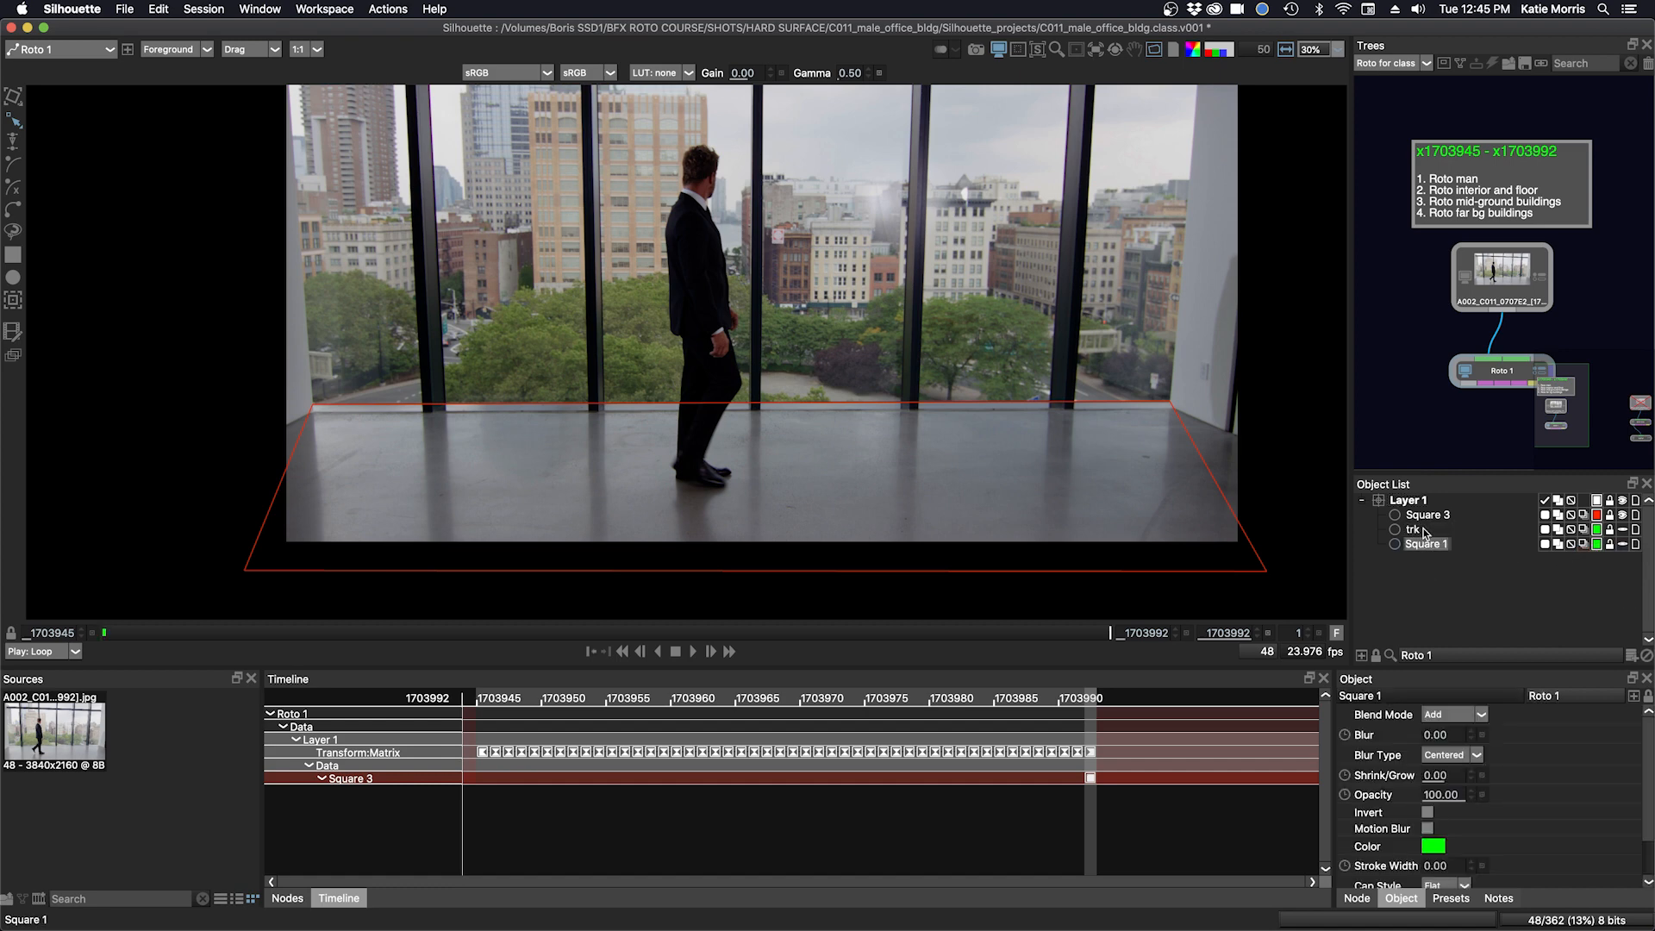
double_click(1426, 544)
type("trk")
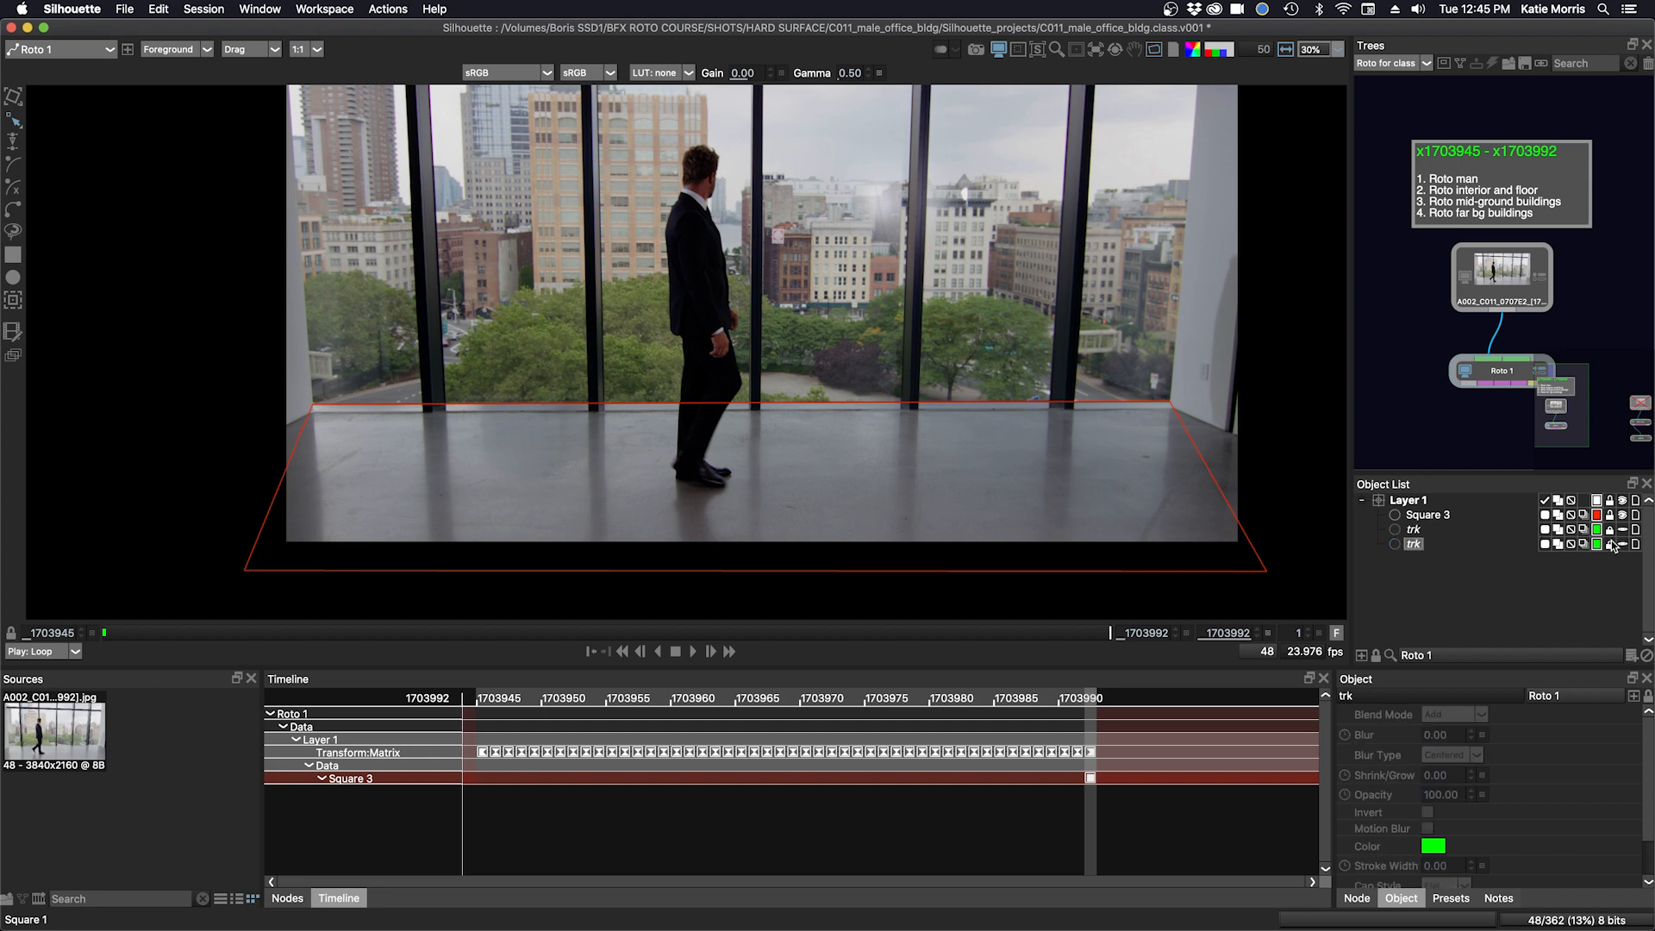
left_click(1408, 500)
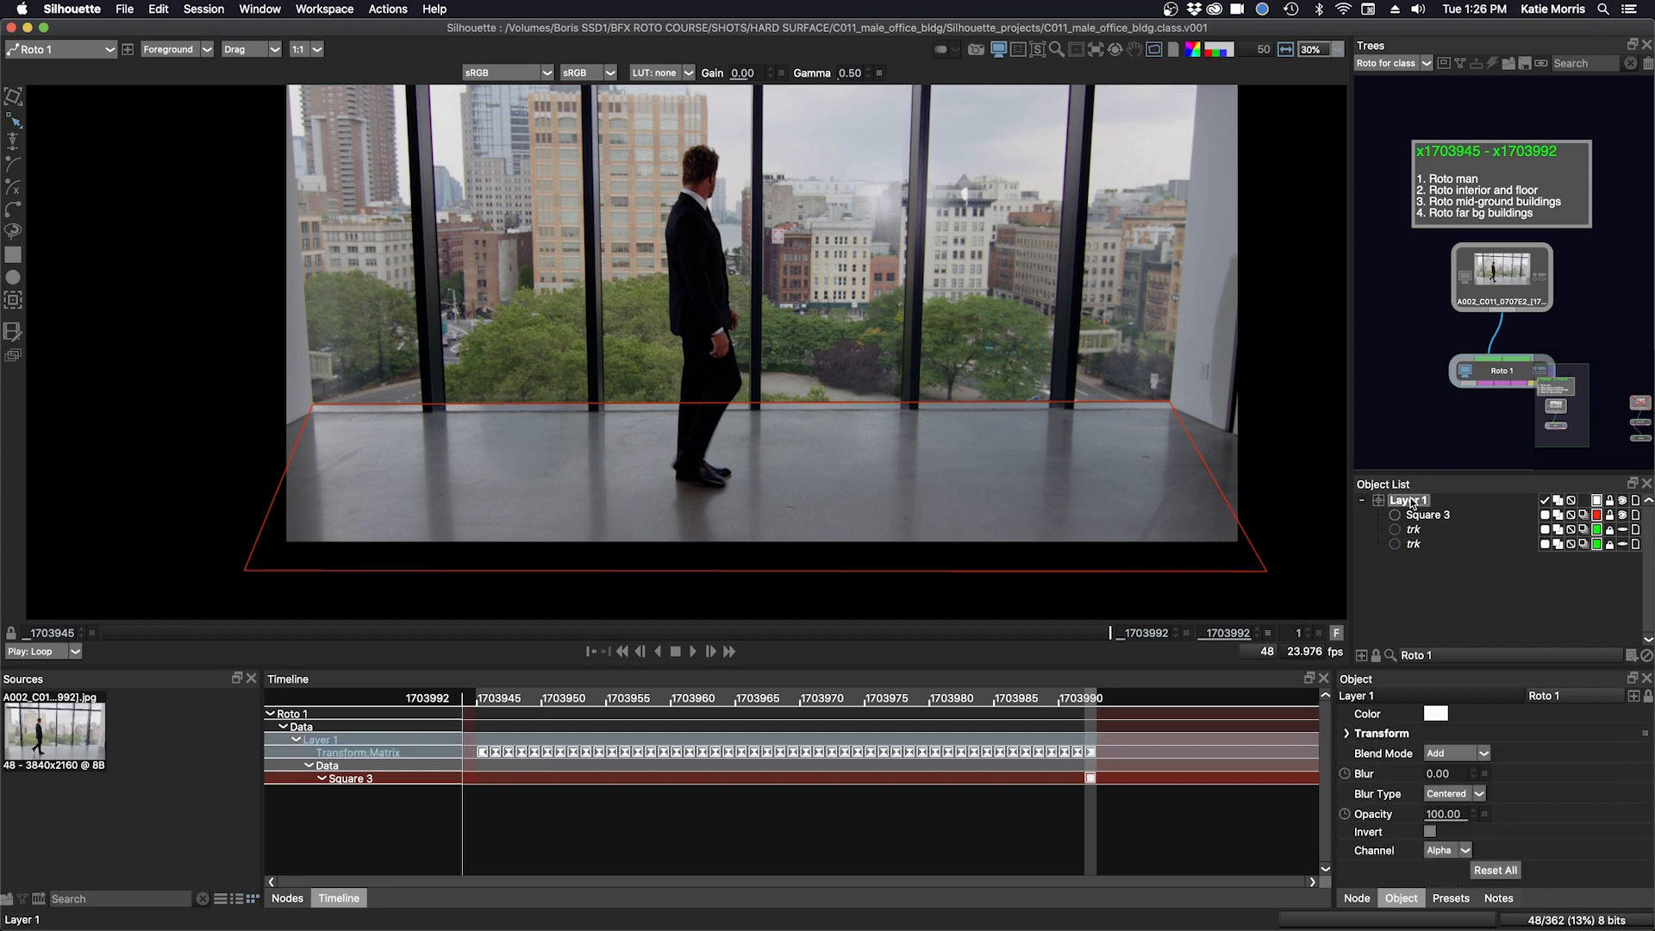
- Rename Layer 1 to 'floor'
double_click(1408, 500)
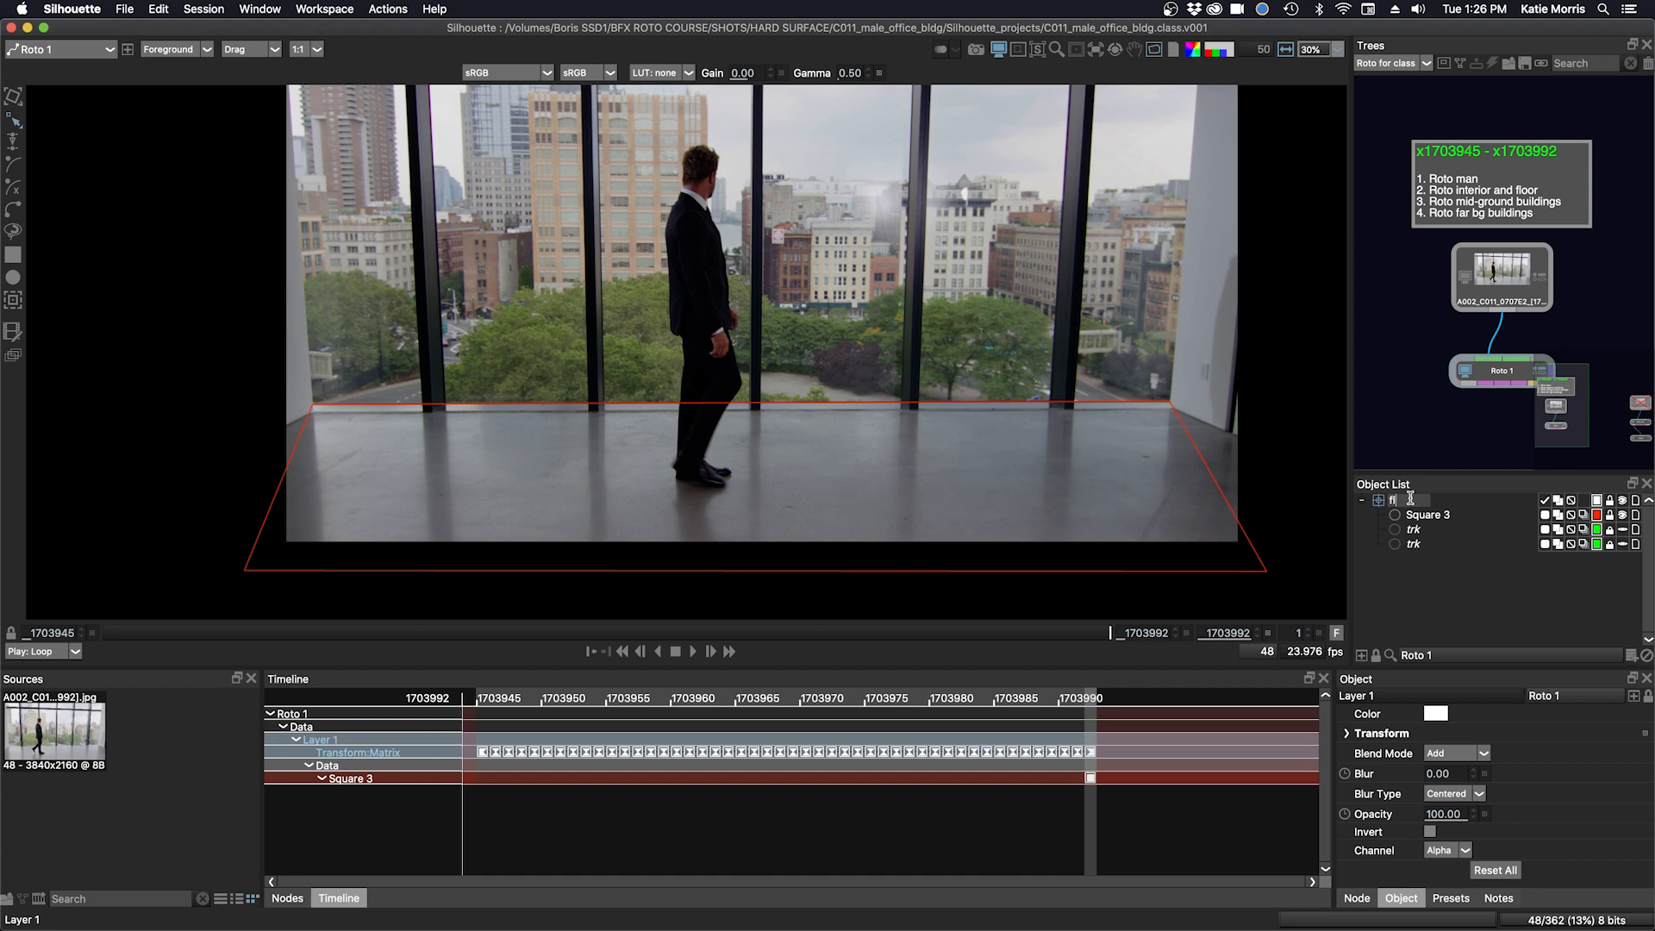
type("floor")
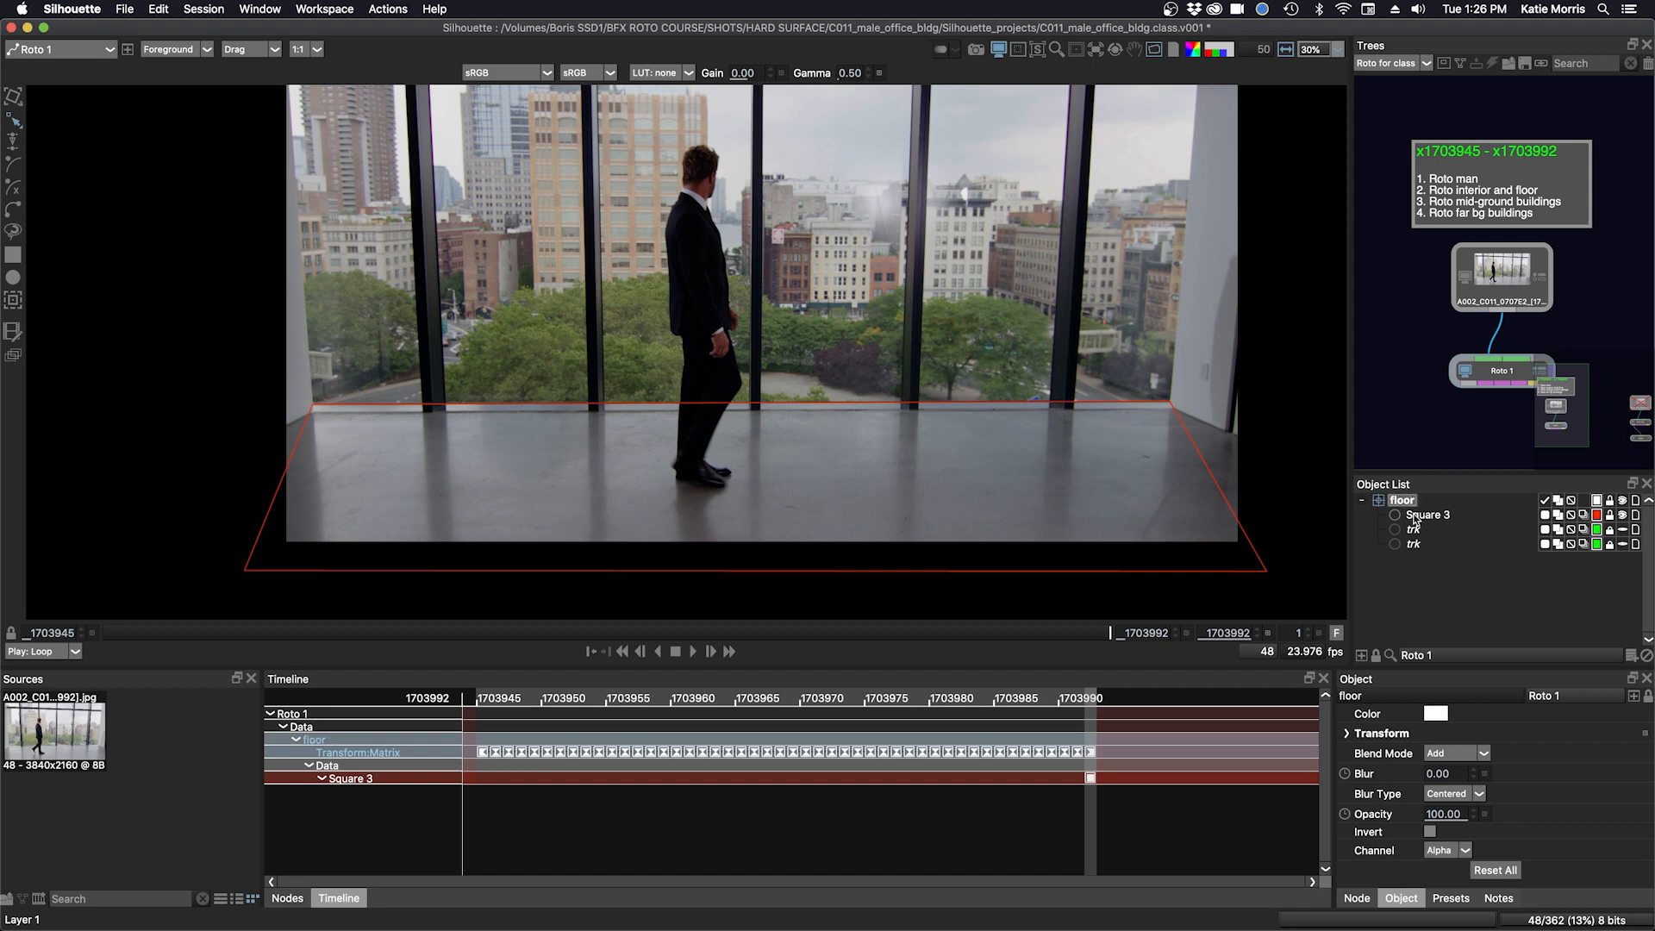
- Push Square 3's bottom corners outward past both sides of the frame
left_click(1427, 514)
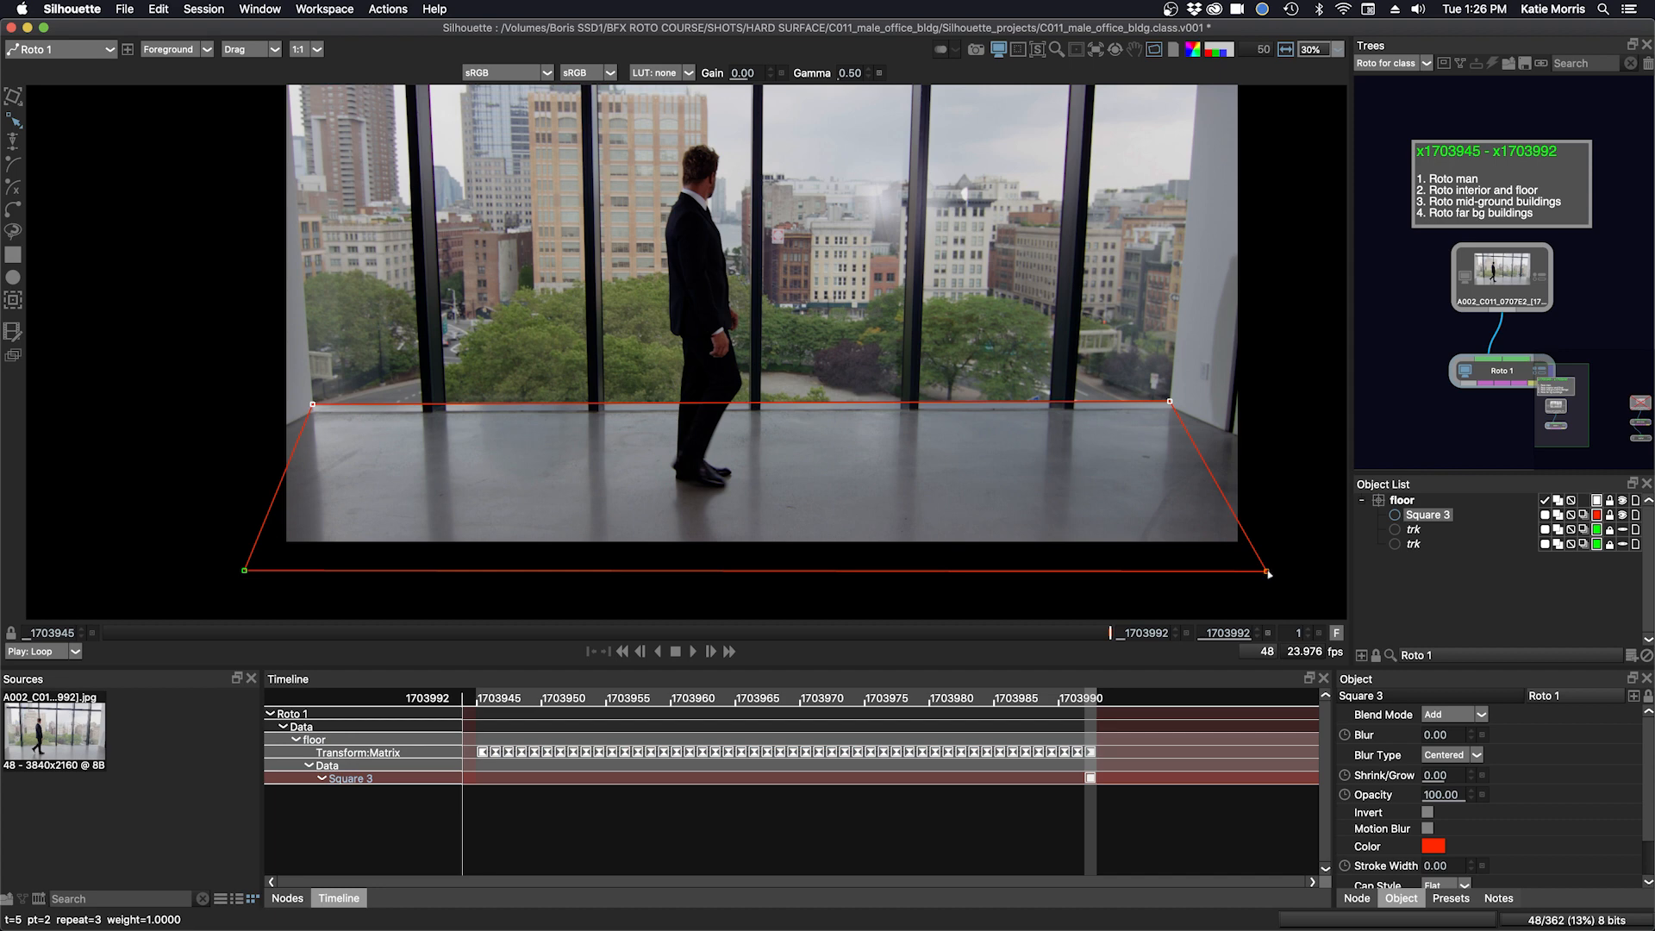
left_click_drag(1267, 573, 1348, 587)
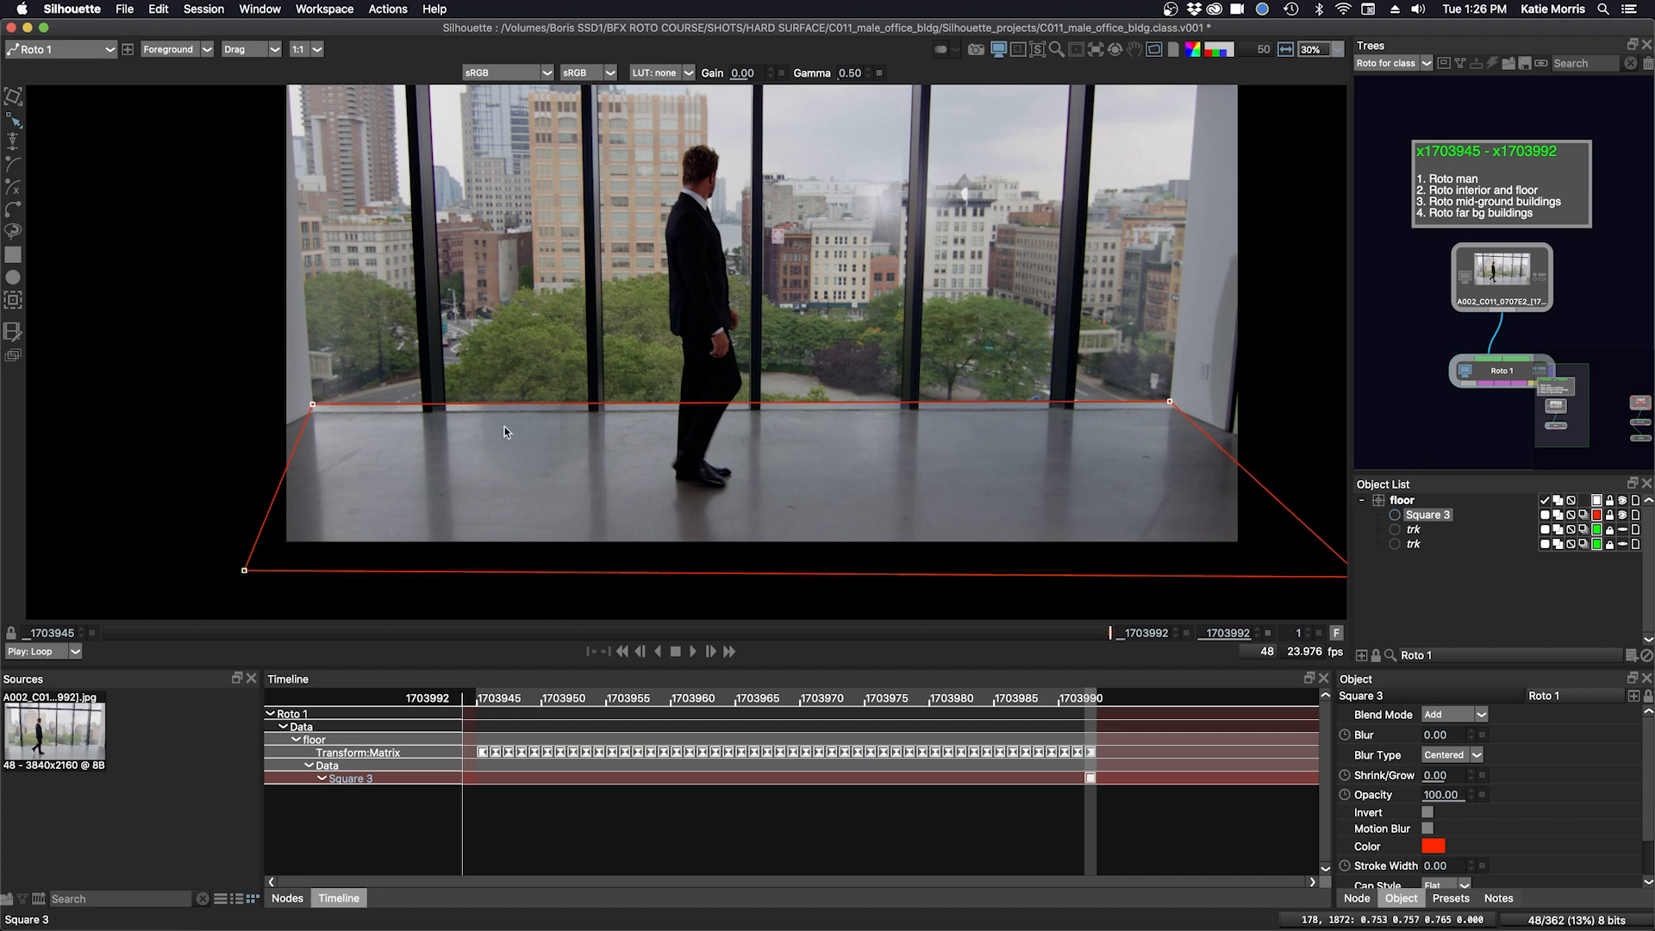
mouse_move(1213, 352)
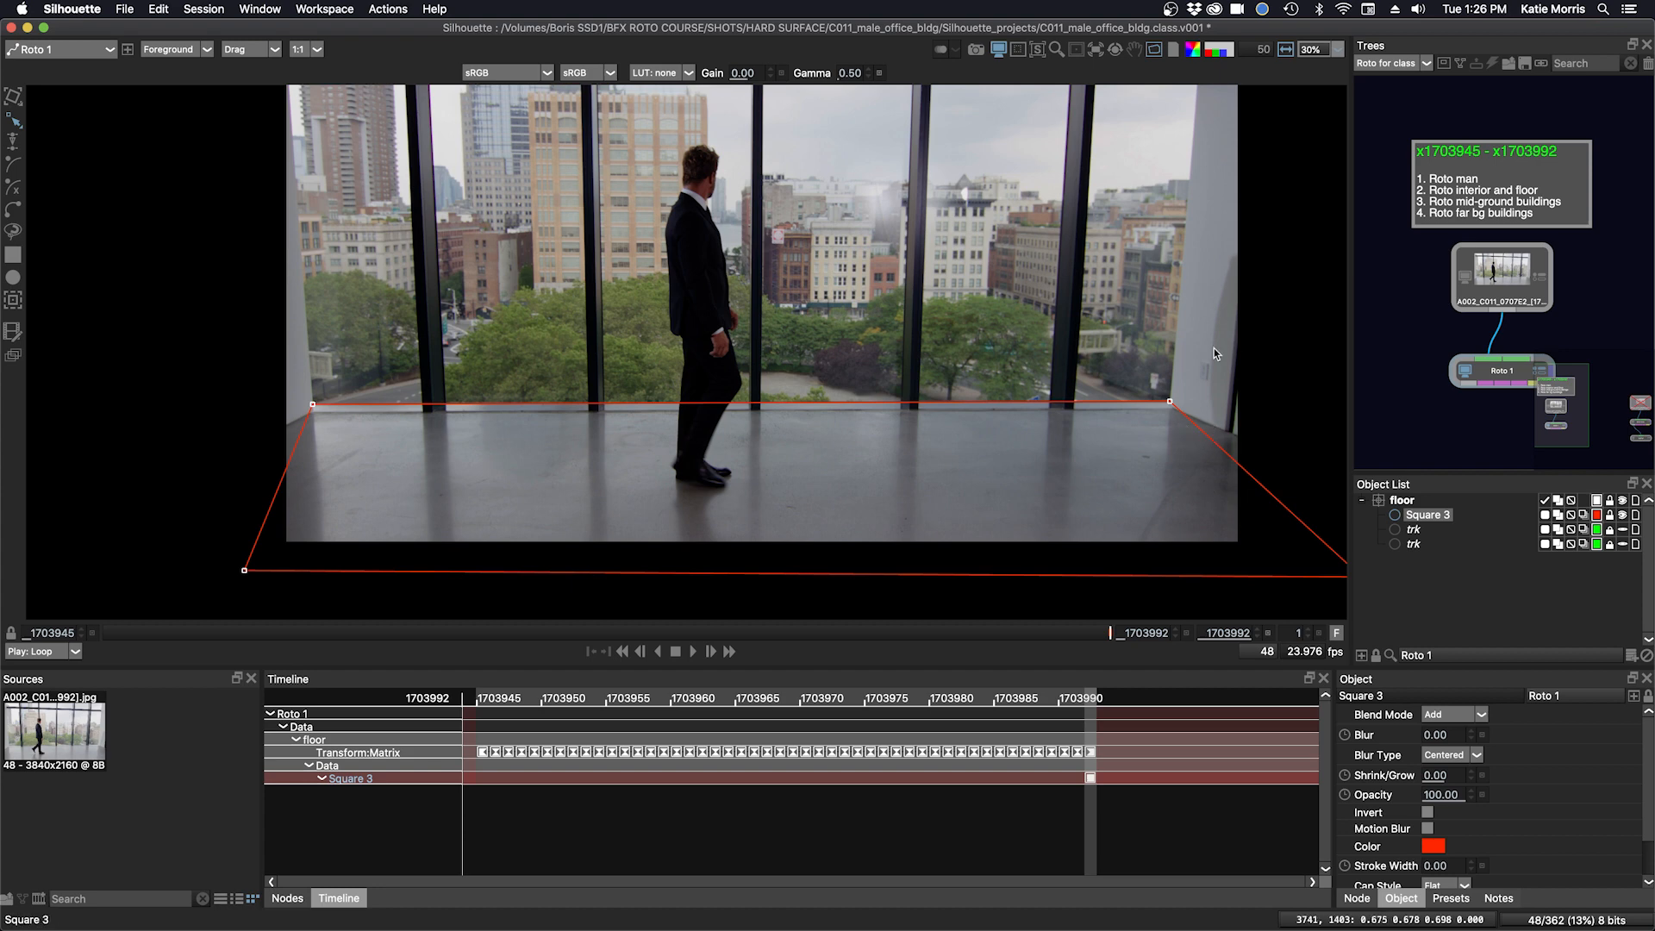
mouse_move(1112, 507)
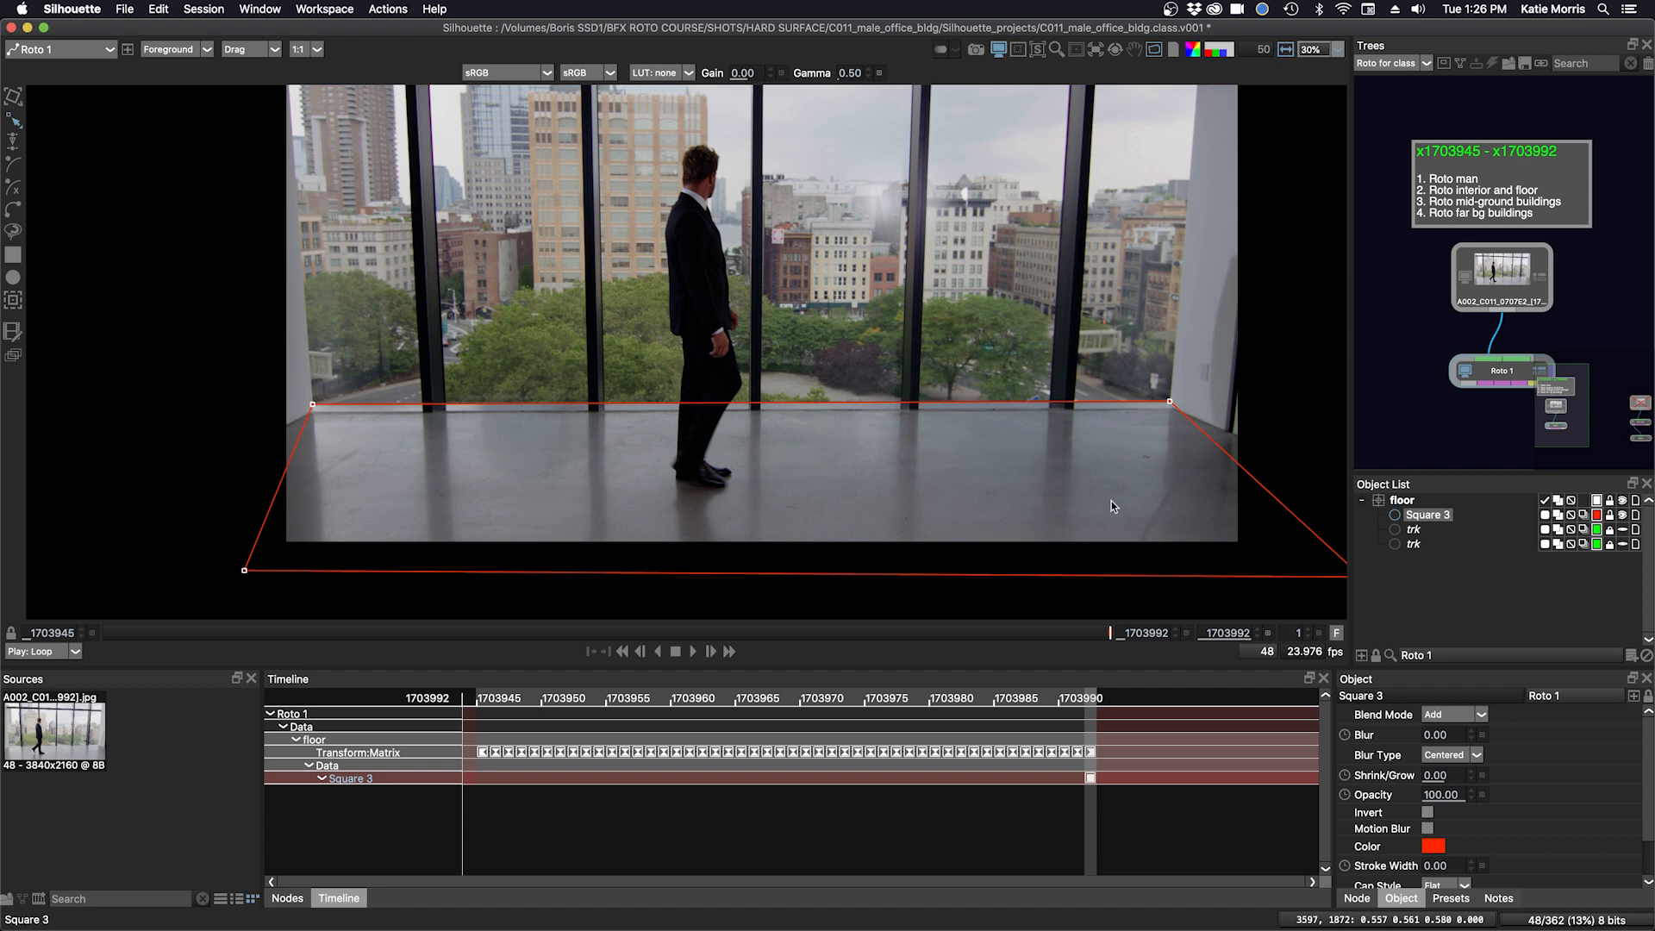
left_click_drag(243, 571, 169, 562)
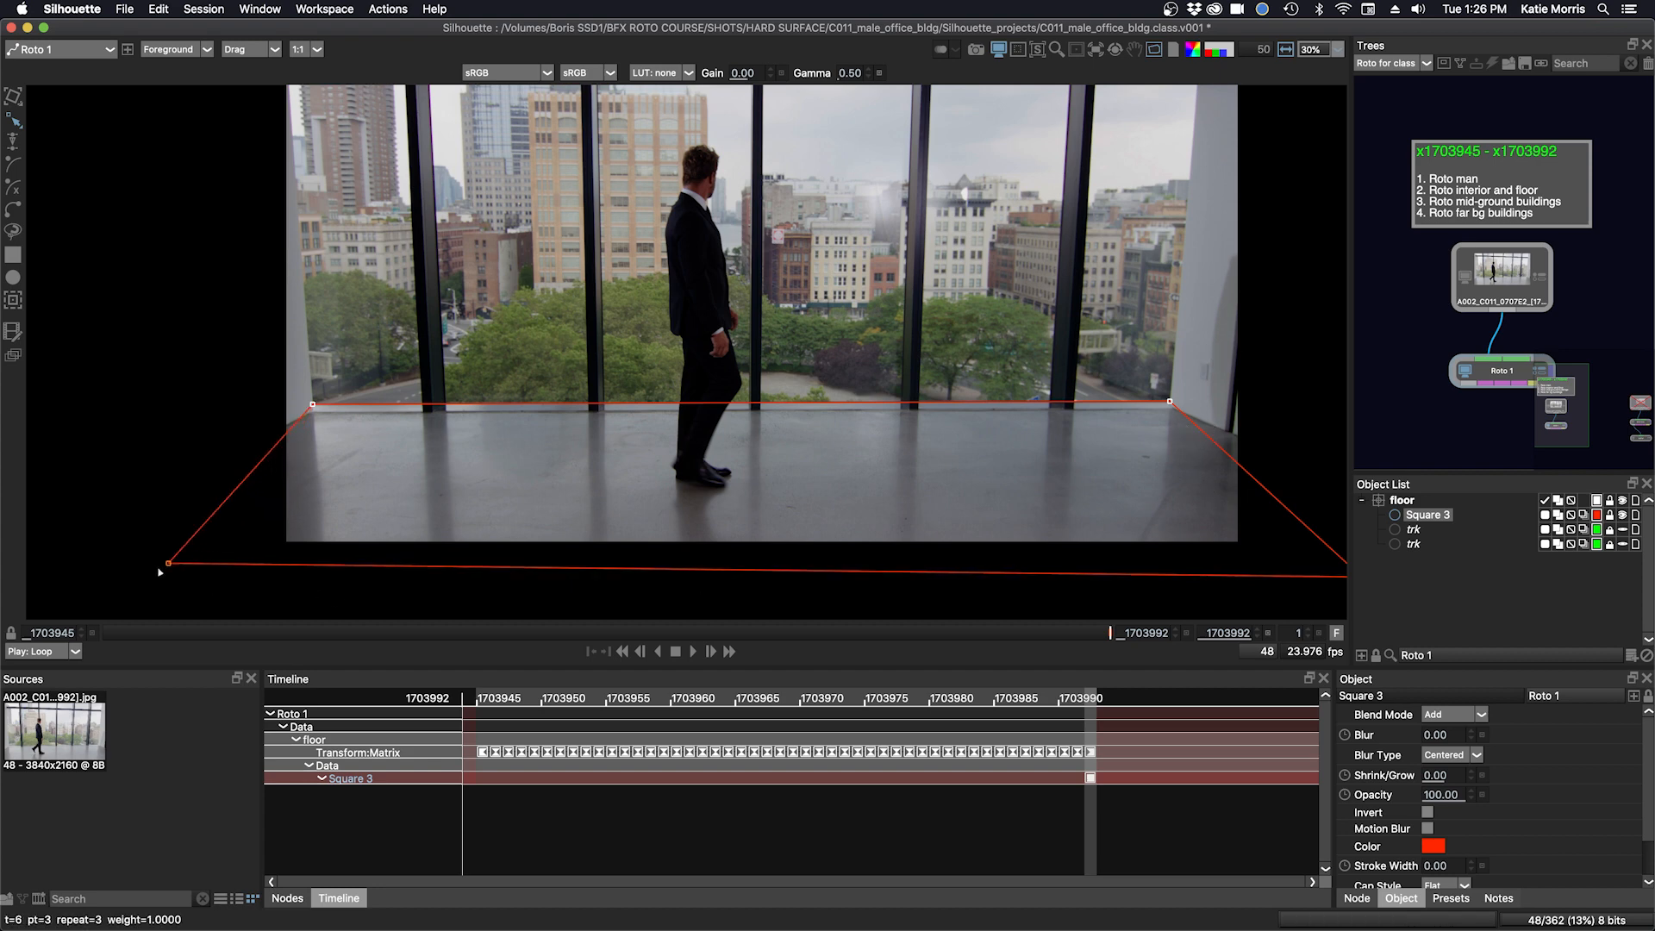
left_click_drag(167, 562, 143, 581)
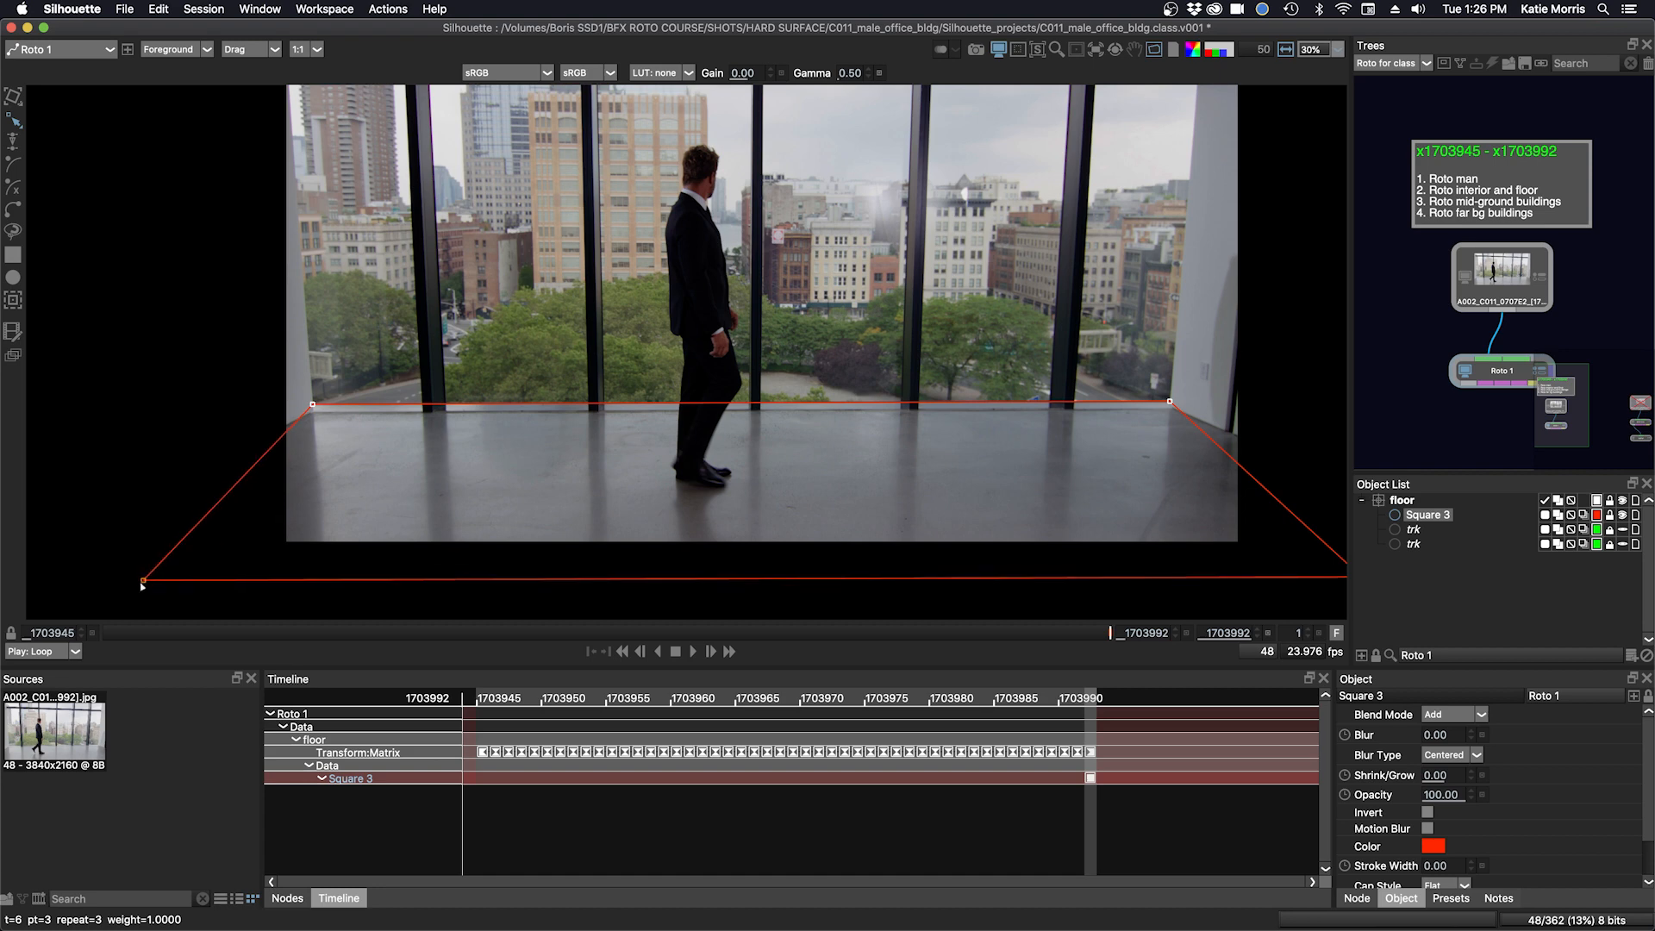